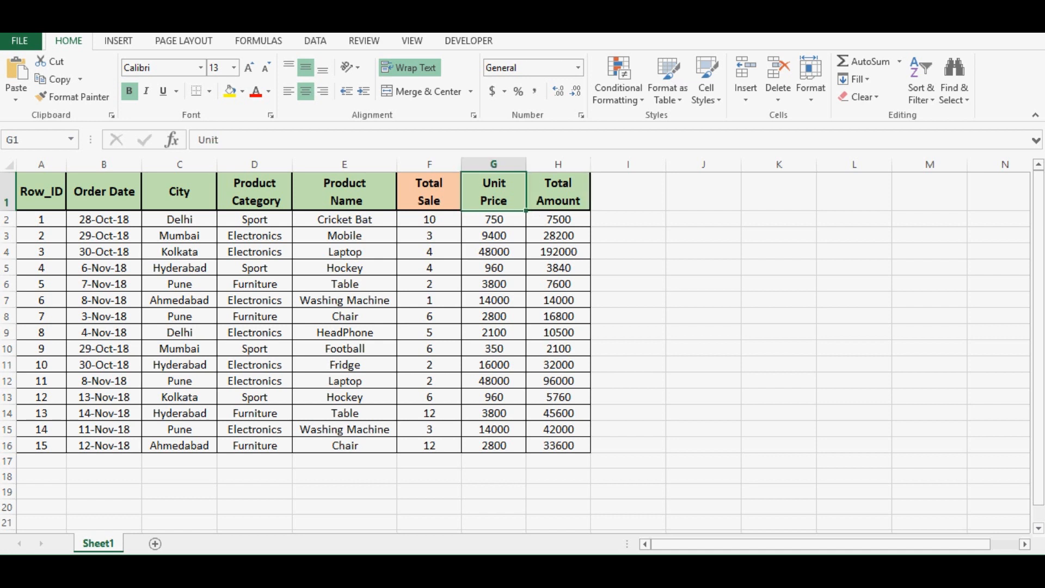
- Choose the ActiveX Command Button from the Developer Insert gallery to draw beside the sales table
{"action": "left_click", "coordinate": [468, 41]}
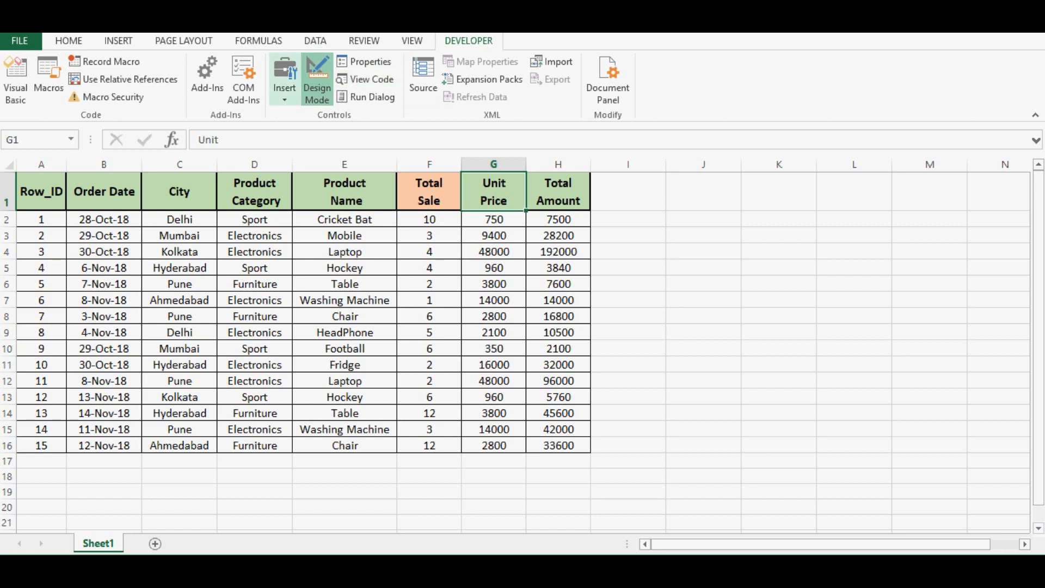
{"action": "left_click", "coordinate": [285, 73]}
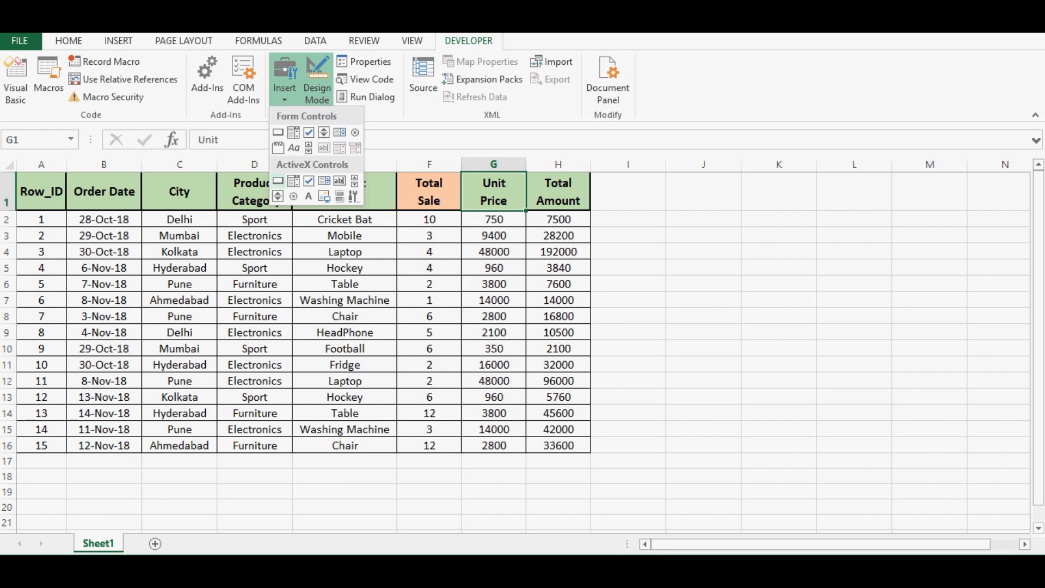
{"action": "mouse_move", "coordinate": [277, 181]}
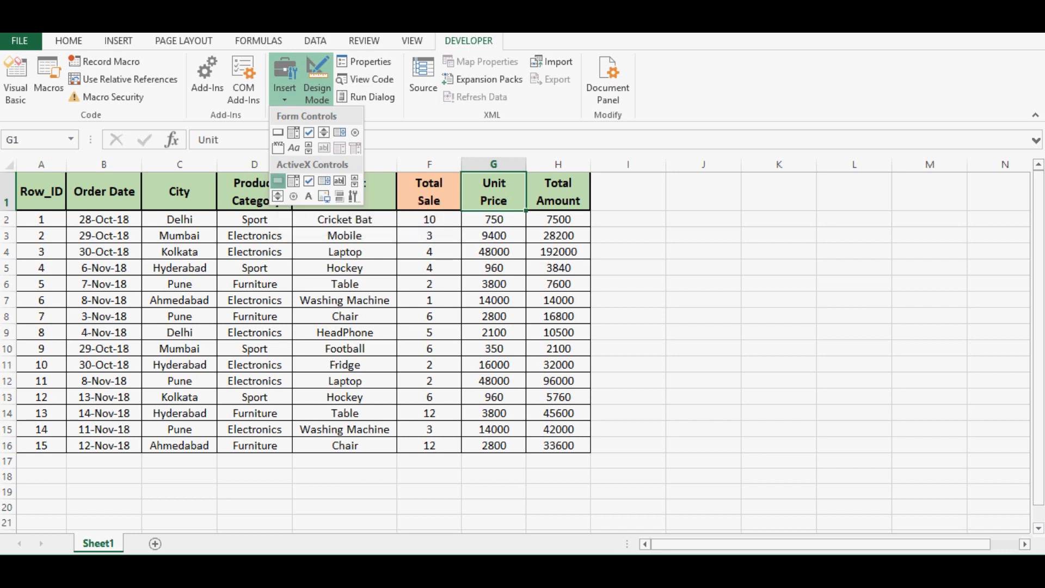
{"action": "left_click", "coordinate": [284, 76]}
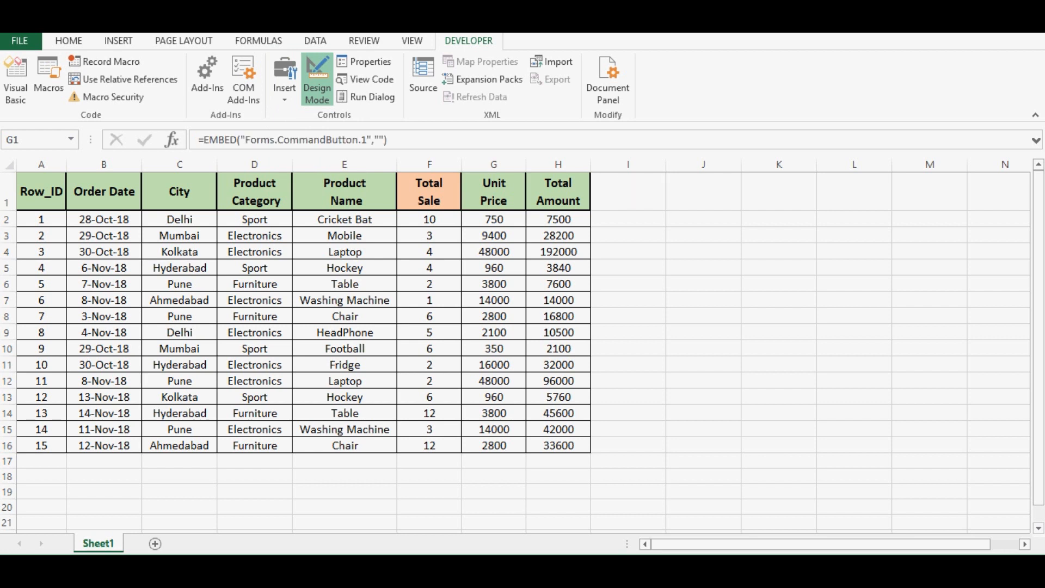
- Change the button's Caption property to 'Last Column' via its Properties sheet
{"action": "right_click", "coordinate": [679, 190]}
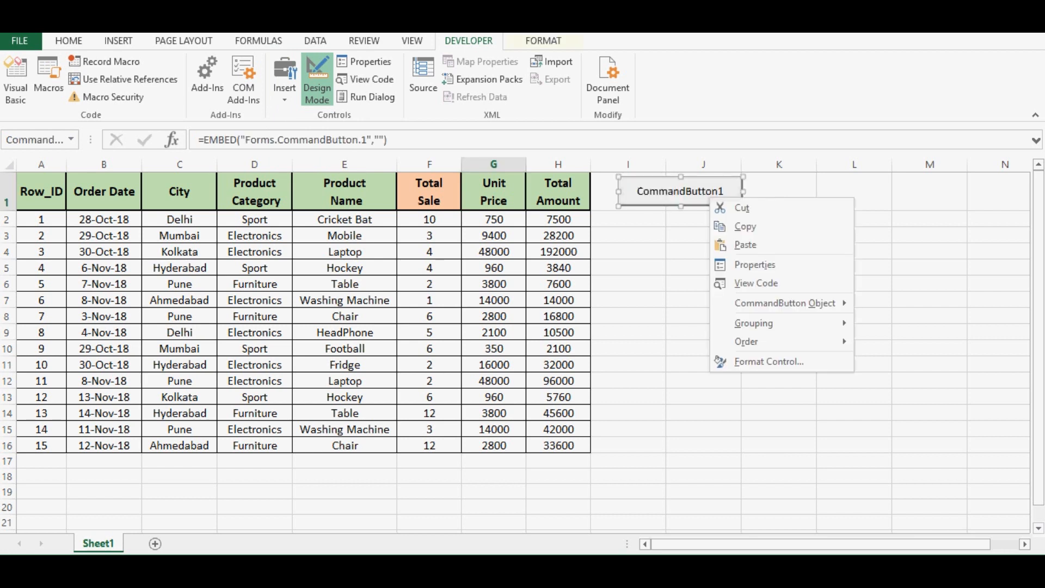
{"action": "mouse_move", "coordinate": [753, 265]}
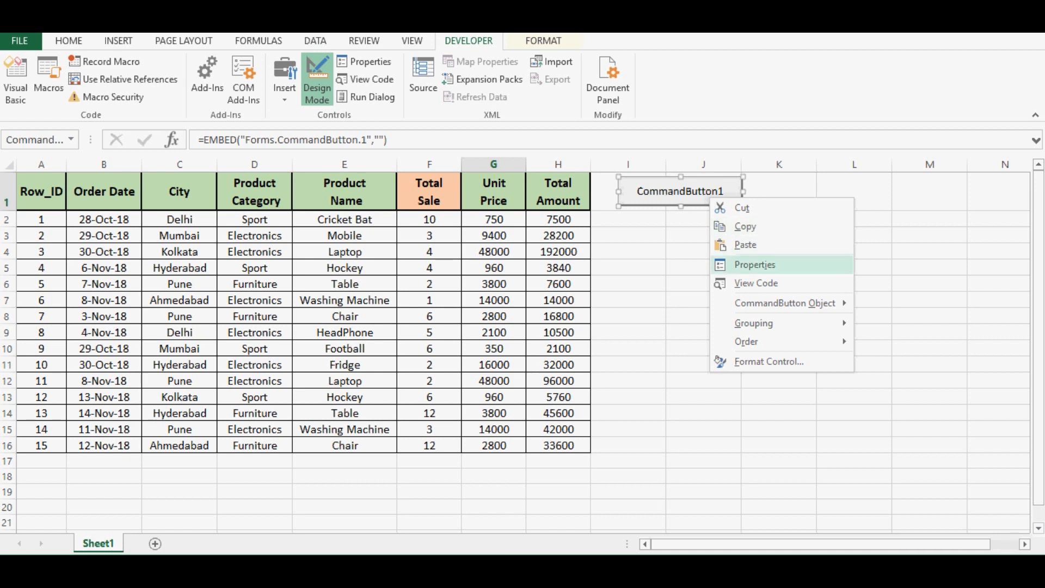
{"action": "left_click", "coordinate": [754, 264]}
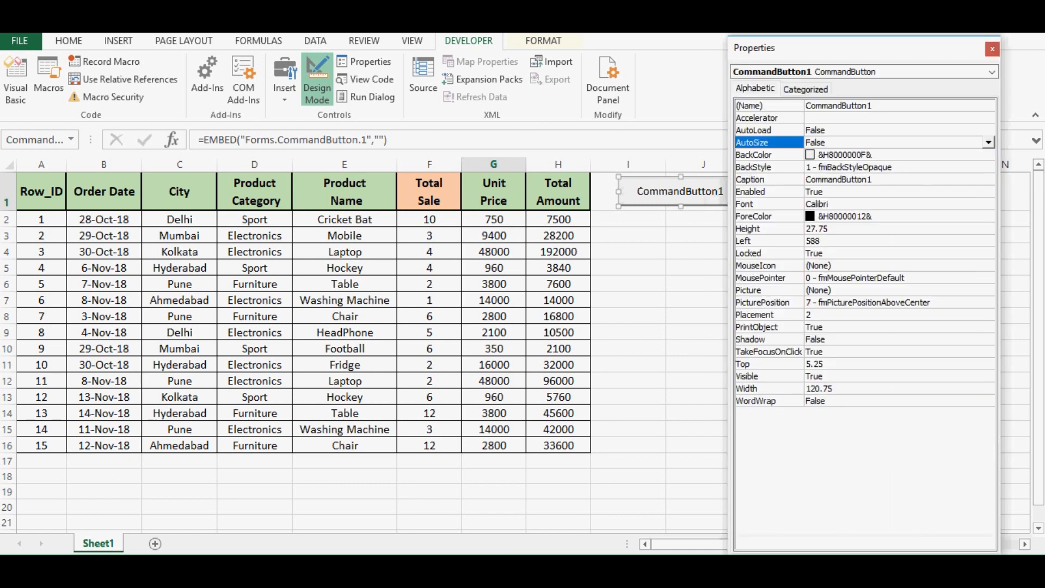
{"action": "left_click", "coordinate": [751, 179]}
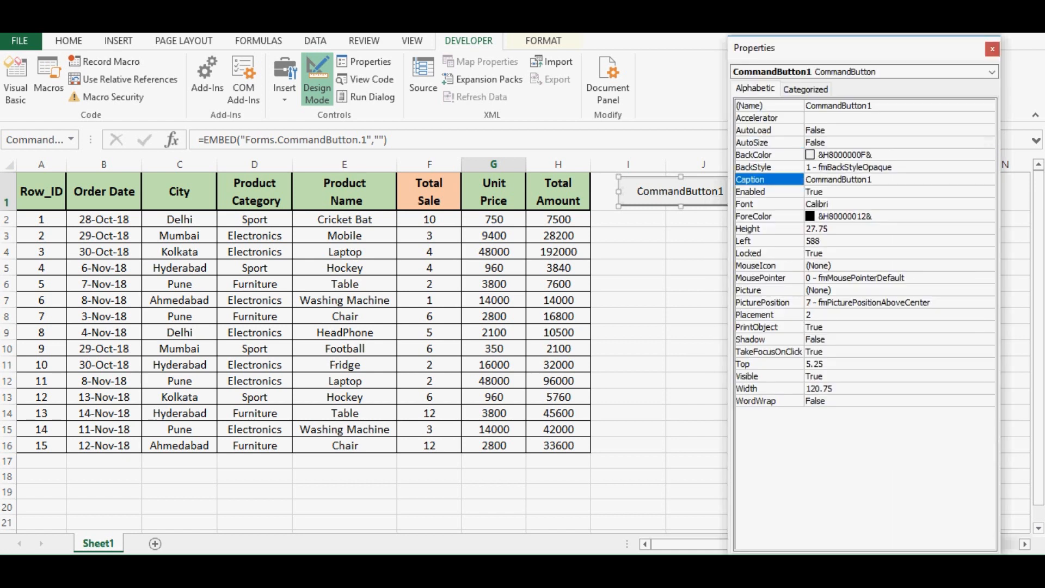
{"action": "left_click", "coordinate": [840, 180]}
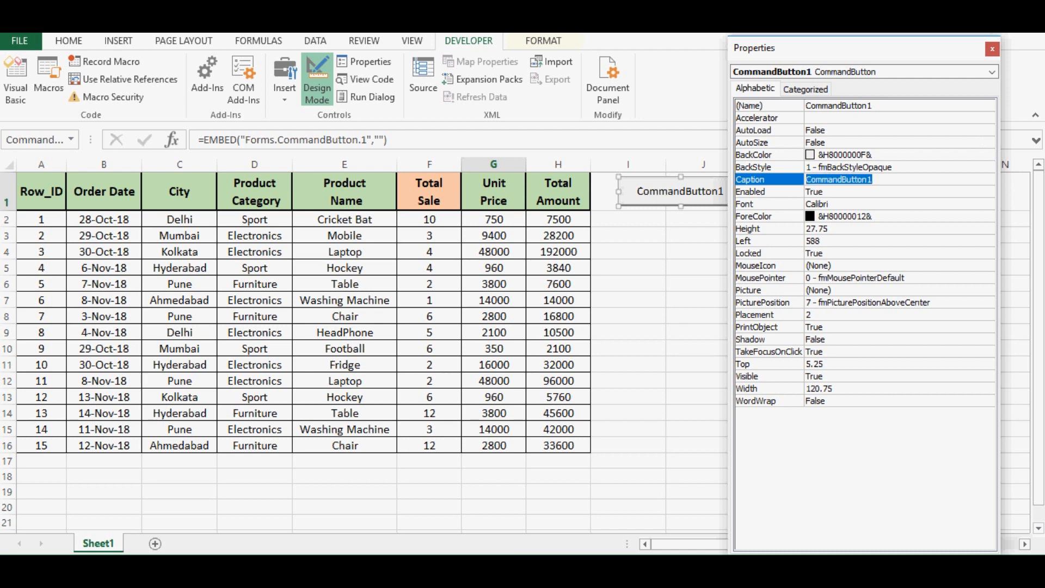
{"action": "type", "text": "Last Colu"}
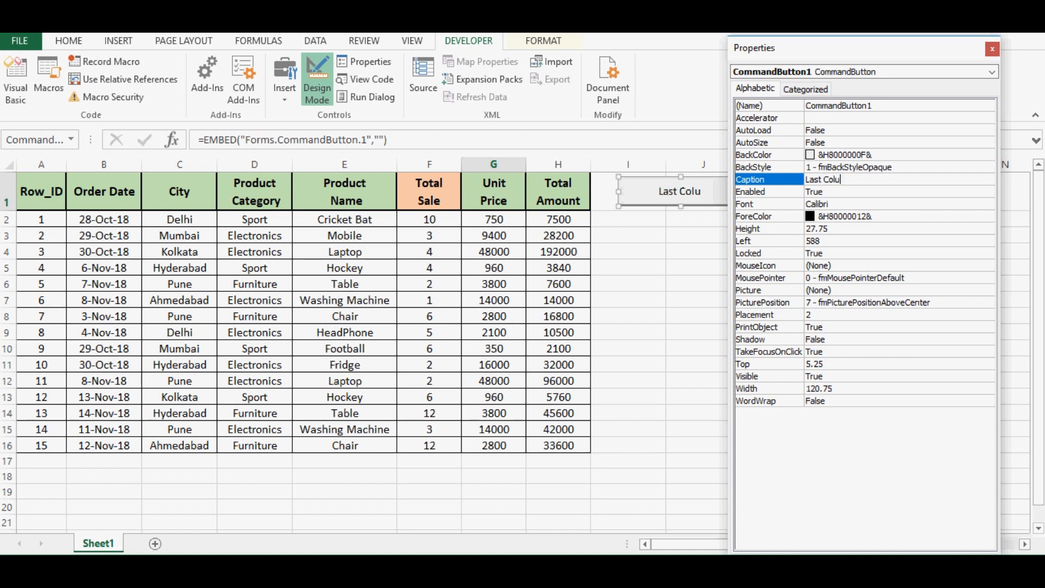
{"action": "type", "text": "mn"}
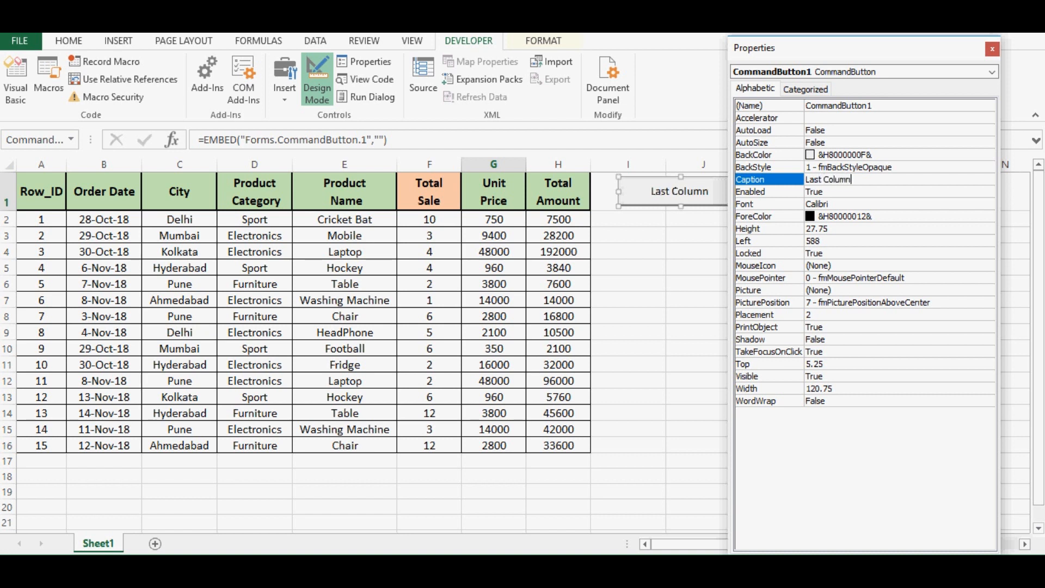
{"action": "left_click", "coordinate": [767, 204]}
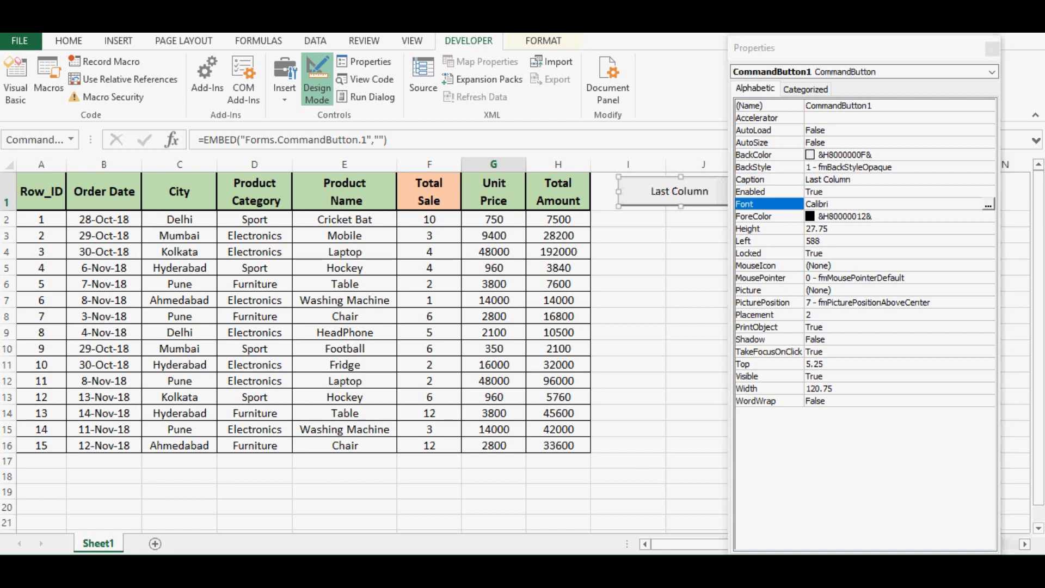
- Give the Last Column caption a bold, larger font and close the Properties window
{"action": "left_click", "coordinate": [987, 203]}
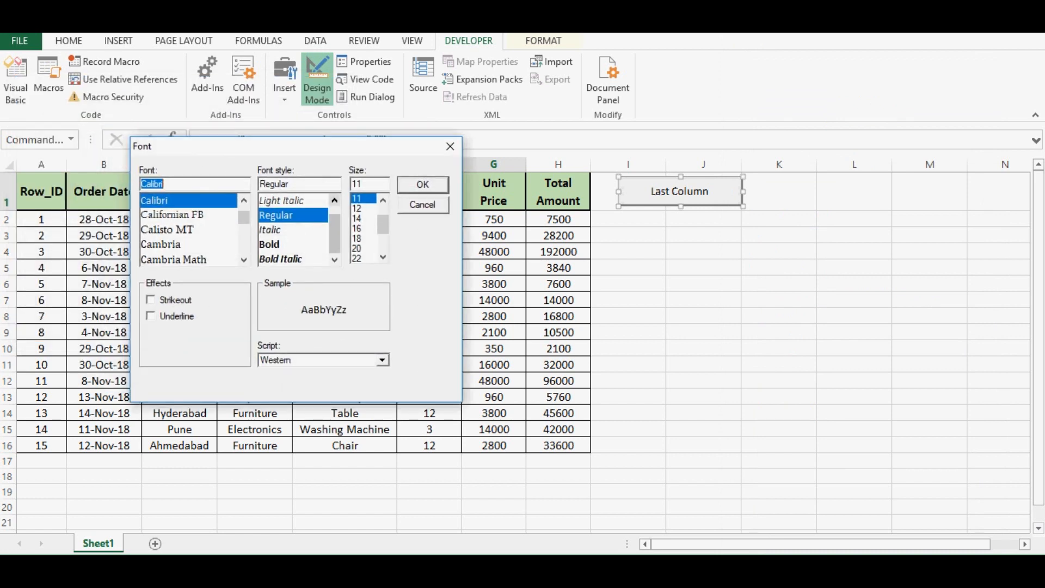
{"action": "left_click", "coordinate": [268, 244]}
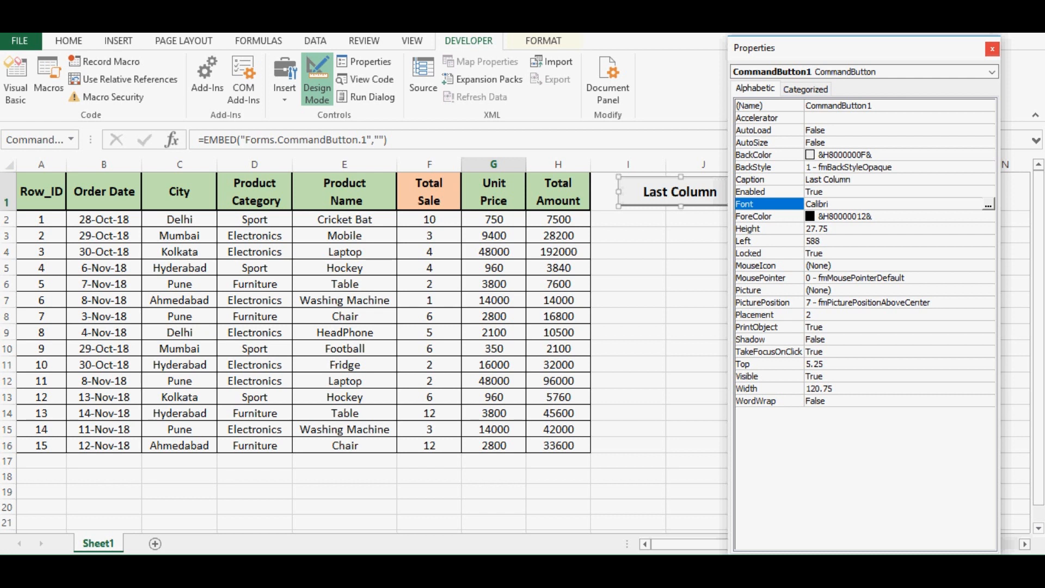
{"action": "left_click", "coordinate": [993, 49]}
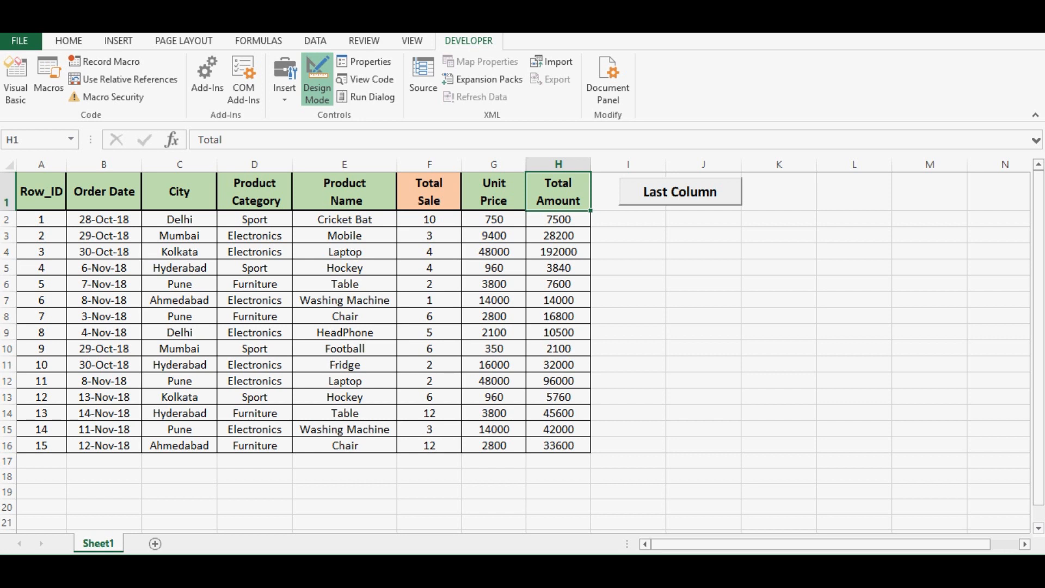
- Open the Last Column button's Click event procedure in the VBA editor
{"action": "left_click", "coordinate": [40, 192]}
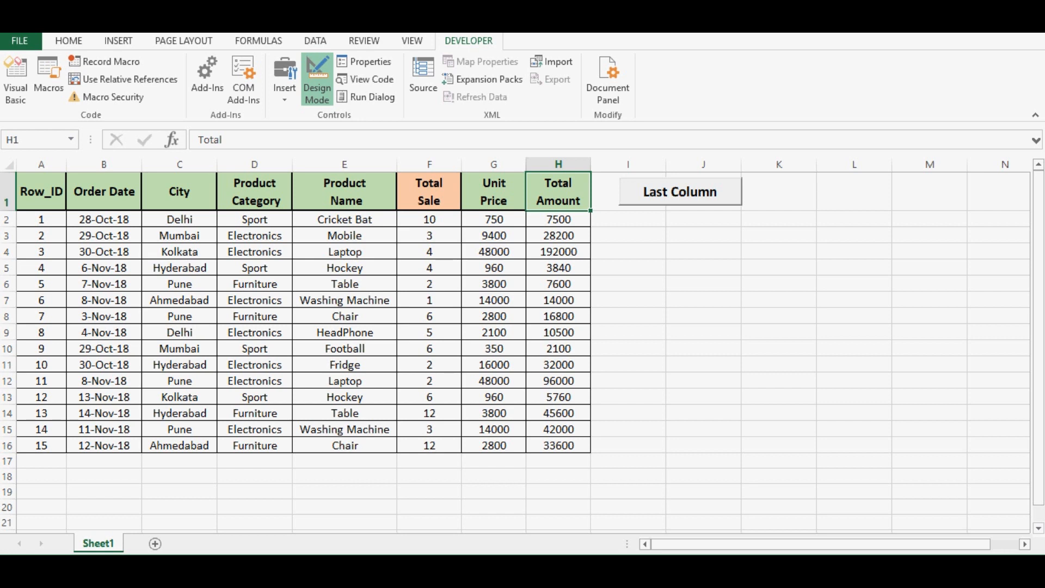
{"action": "left_click", "coordinate": [679, 192]}
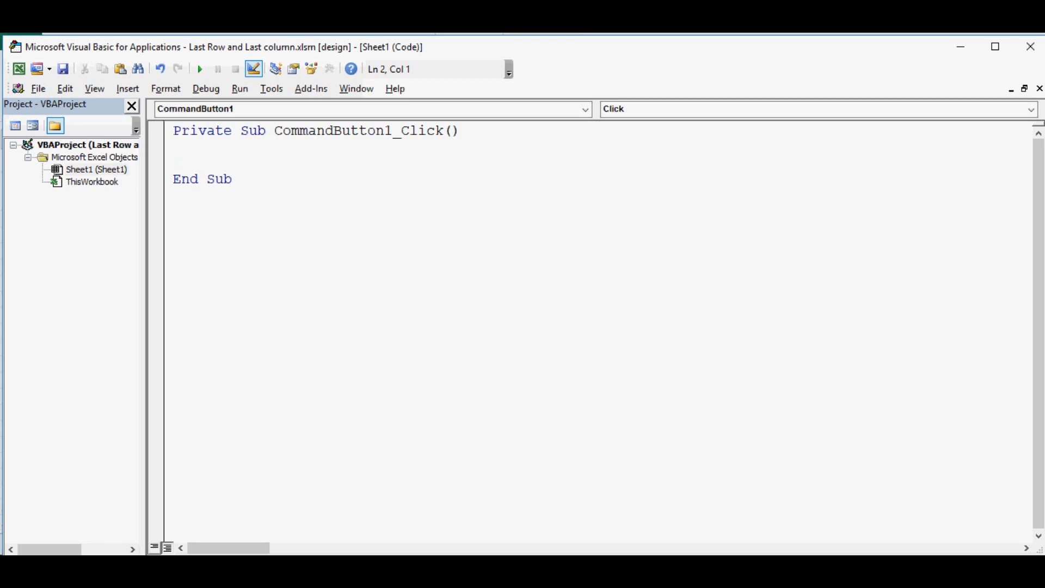
- Write Last_Column=worksheets("Sheet1").cells(1, columns.count in CommandButton1_Click
{"action": "type", "text": "L"}
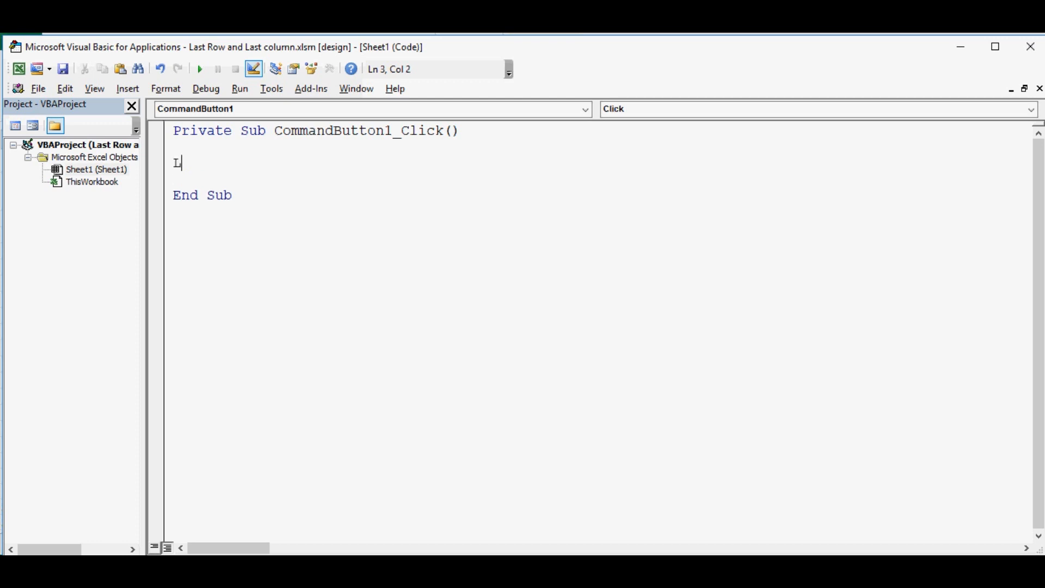
{"action": "type", "text": "ast_"}
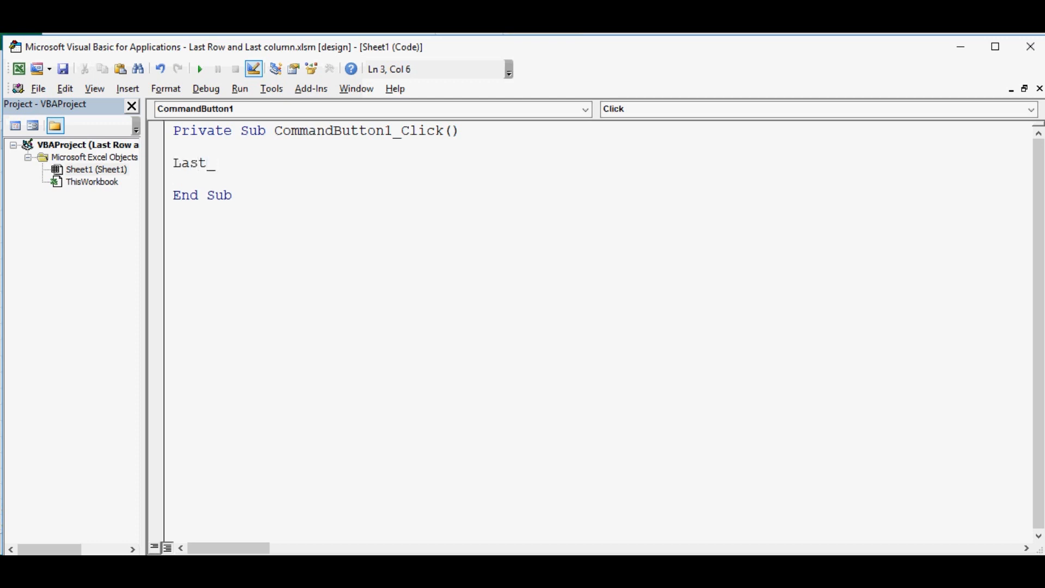
{"action": "type", "text": "Column"}
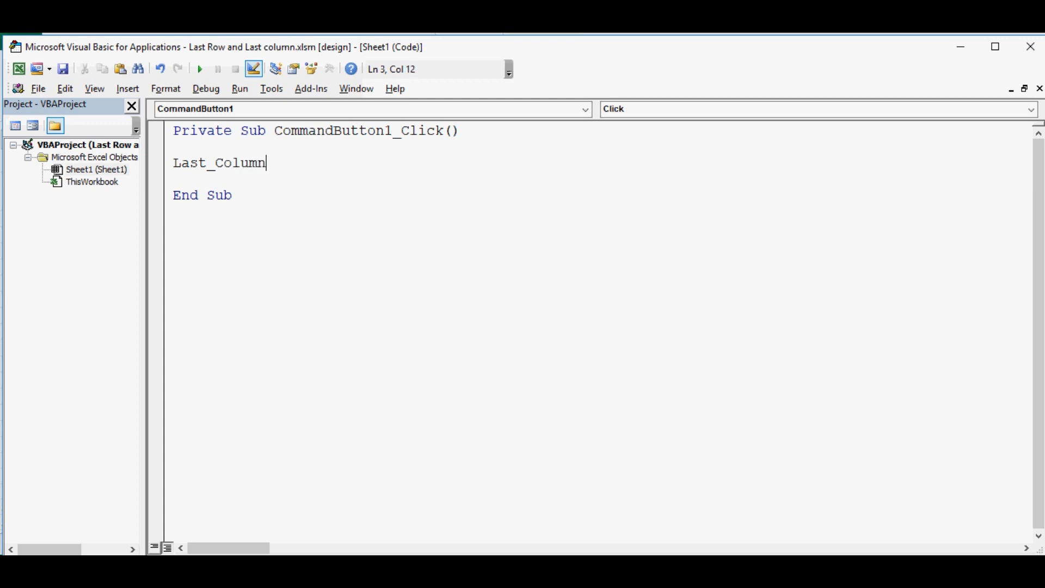
{"action": "type", "text": "="}
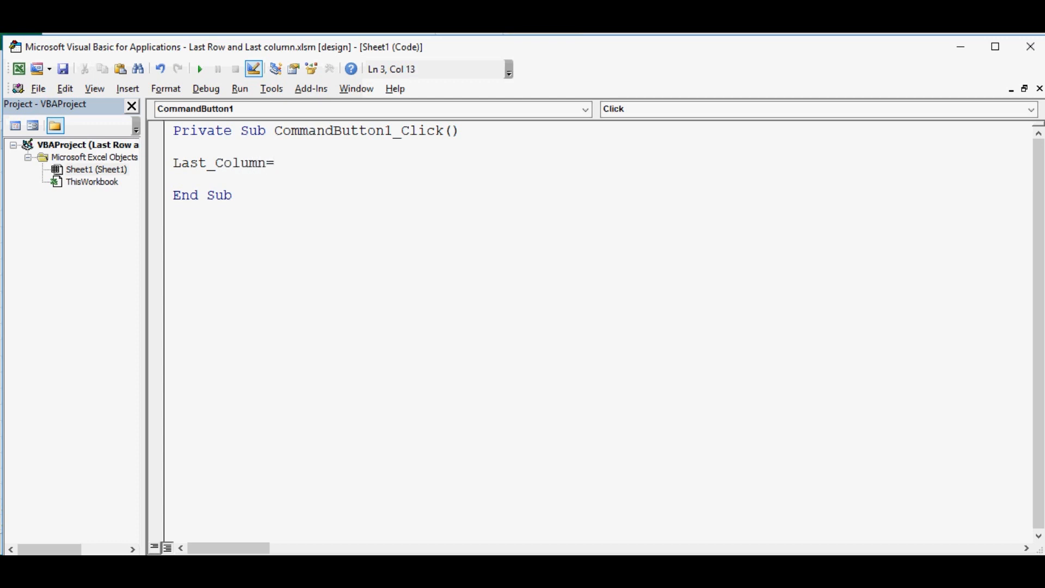
{"action": "type", "text": "workshee"}
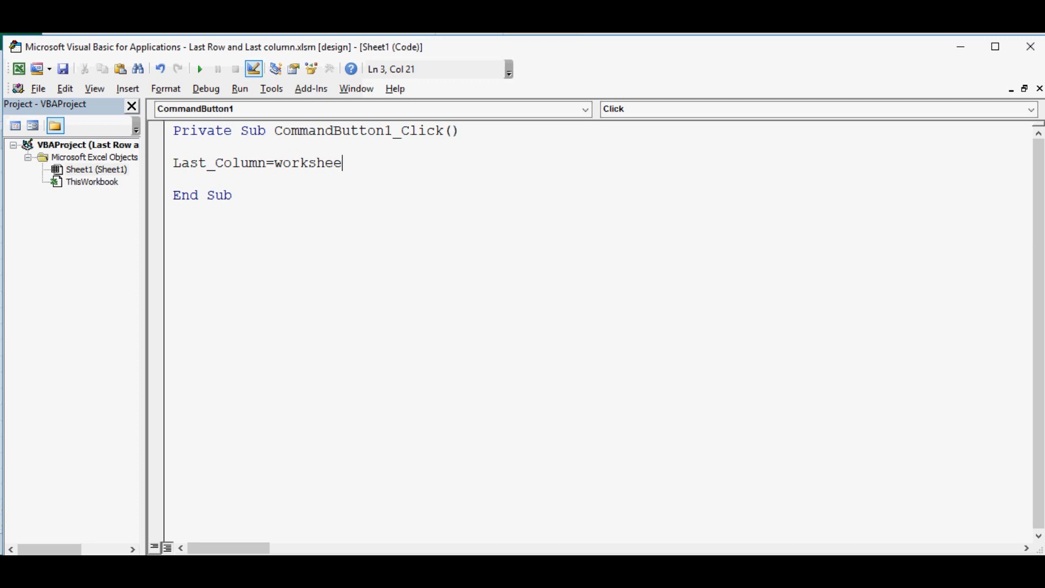
{"action": "type", "text": "ts("}
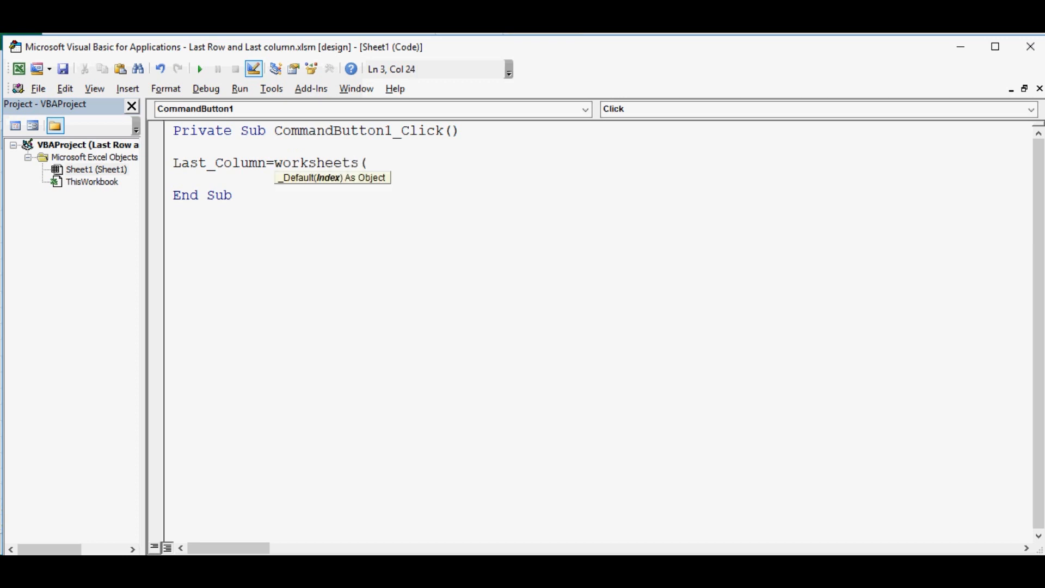
{"action": "type", "text": "\"S"}
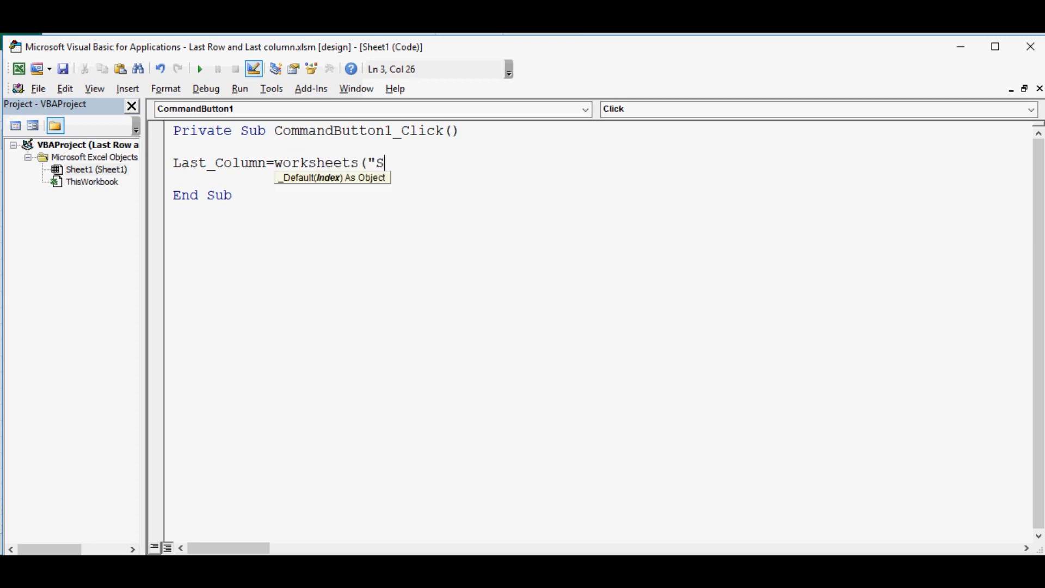
{"action": "type", "text": "heet1"}
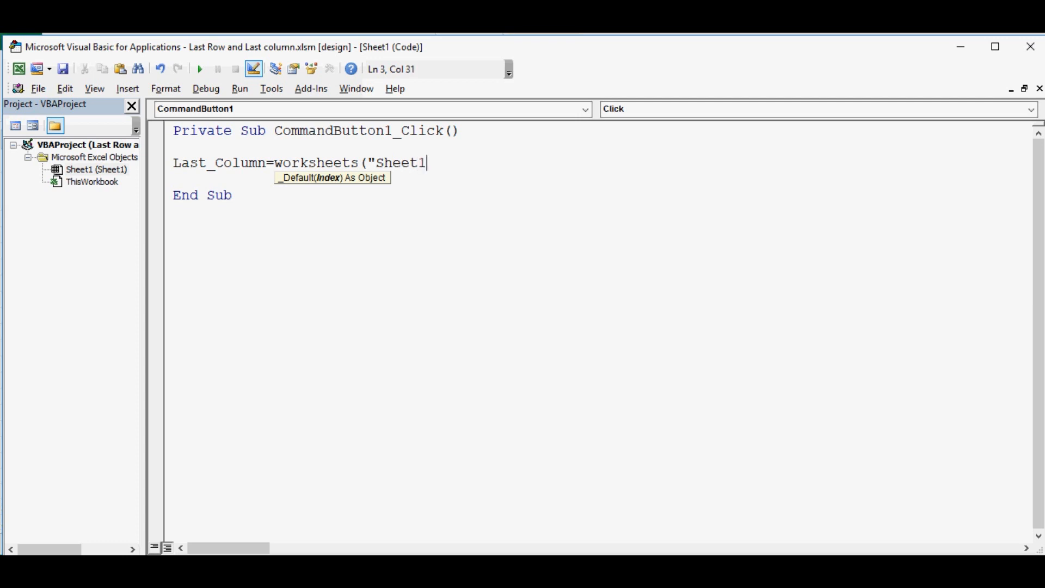
{"action": "type", "text": "\")"}
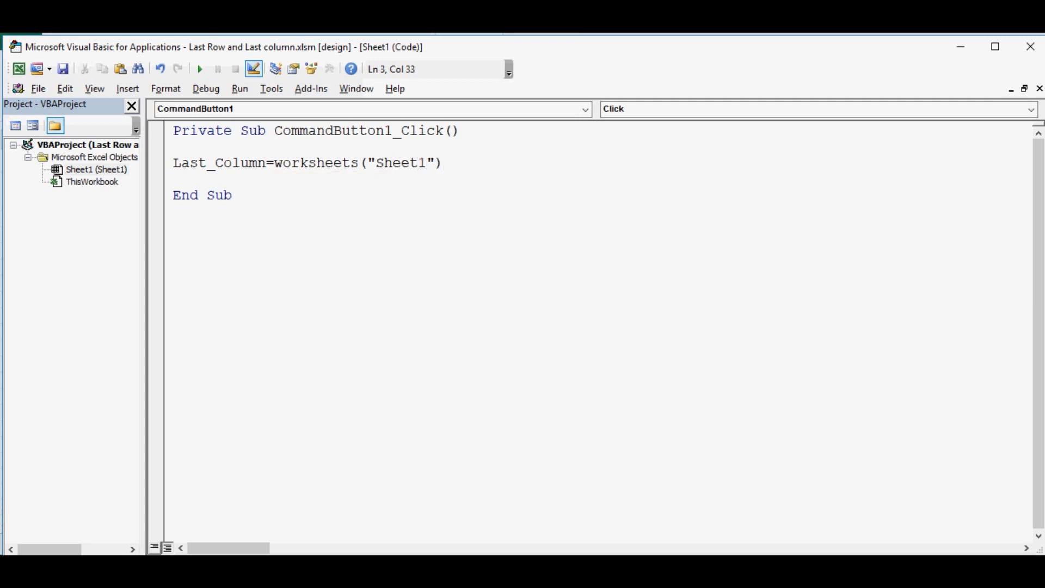
{"action": "type", "text": ".cells("}
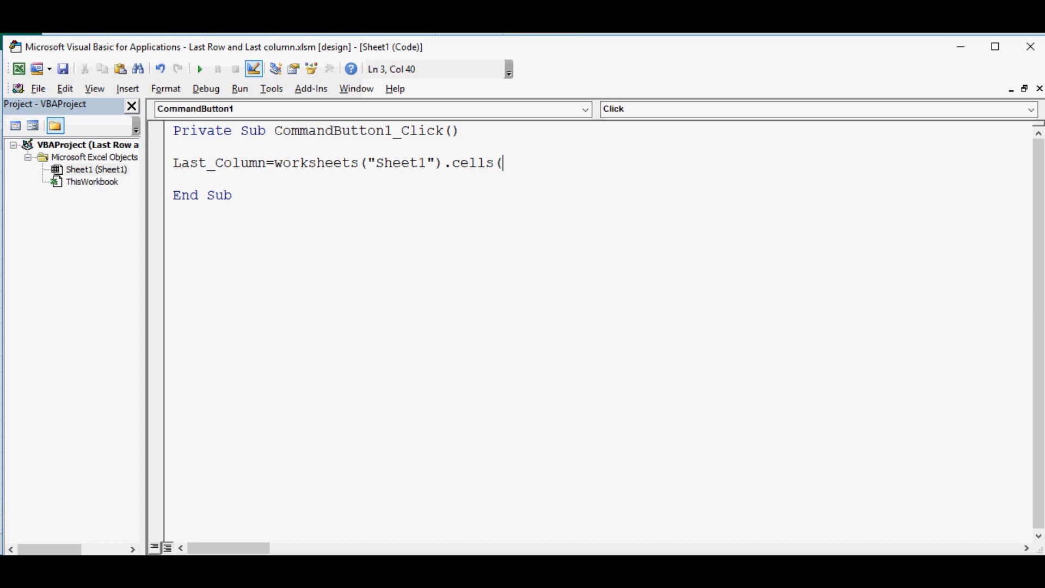
{"action": "type", "text": "1"}
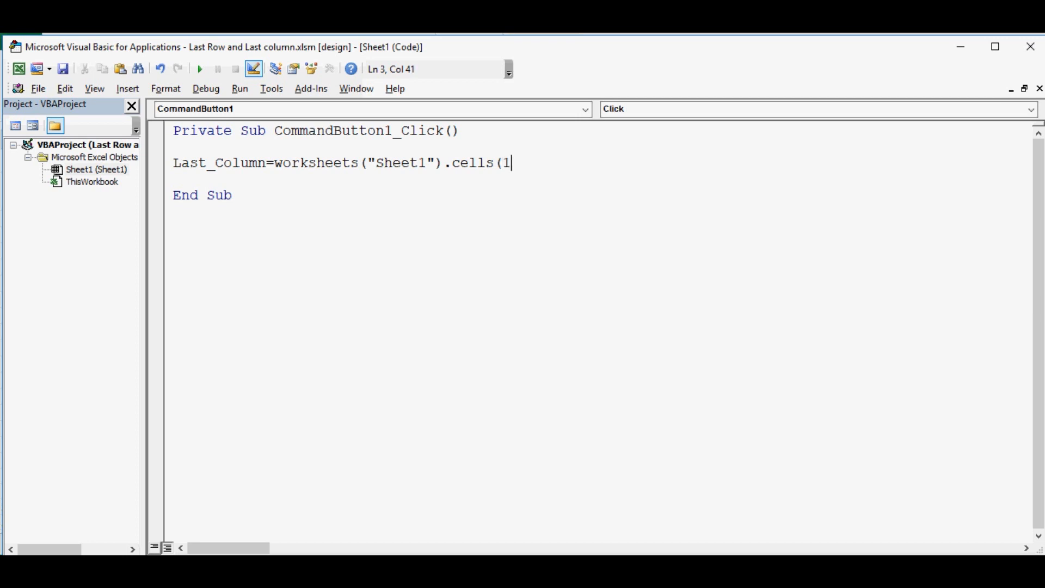
{"action": "type", "text": ","}
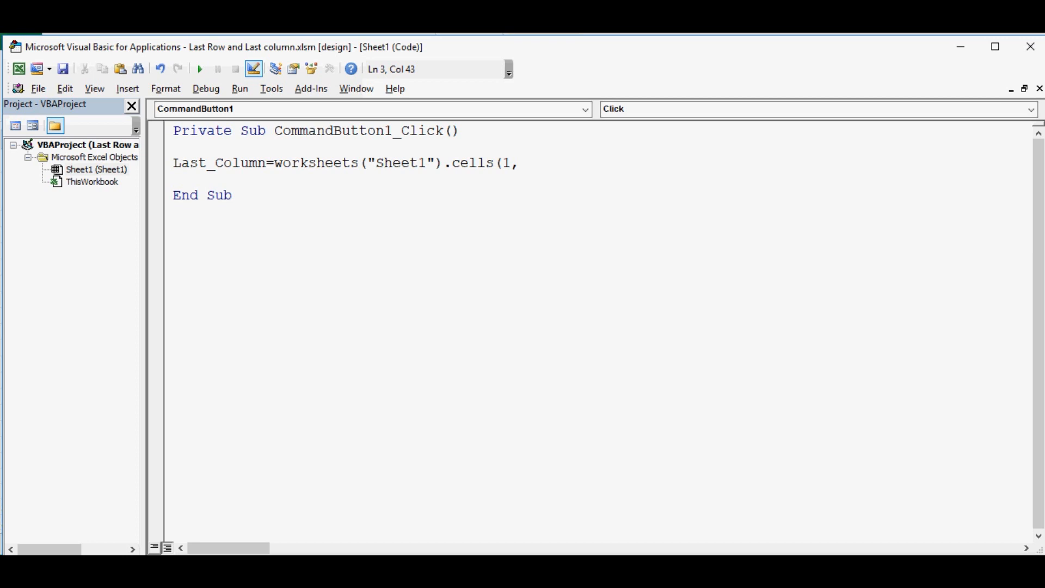
{"action": "type", "text": "columns."}
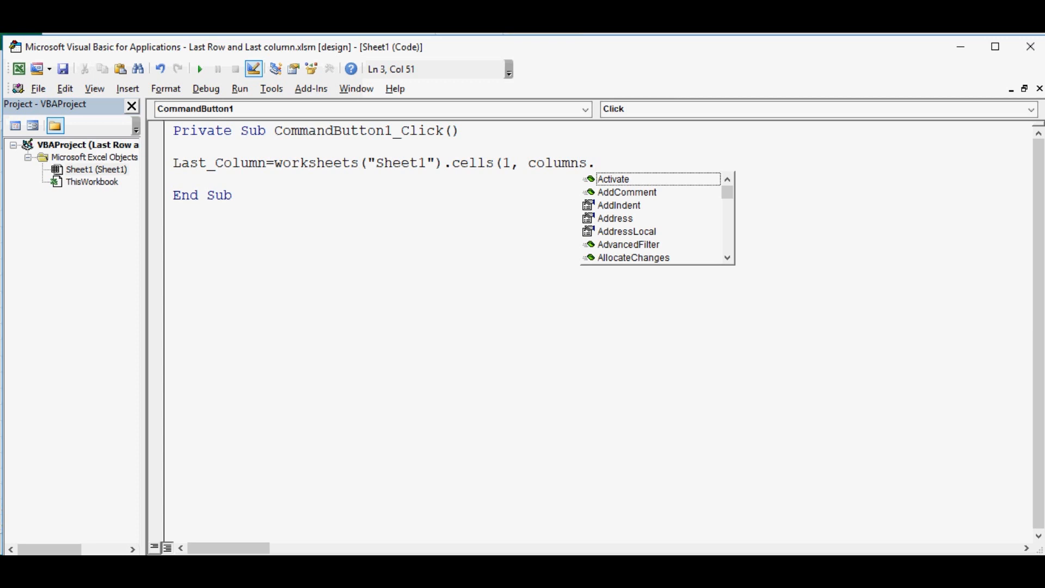
{"action": "type", "text": "cj"}
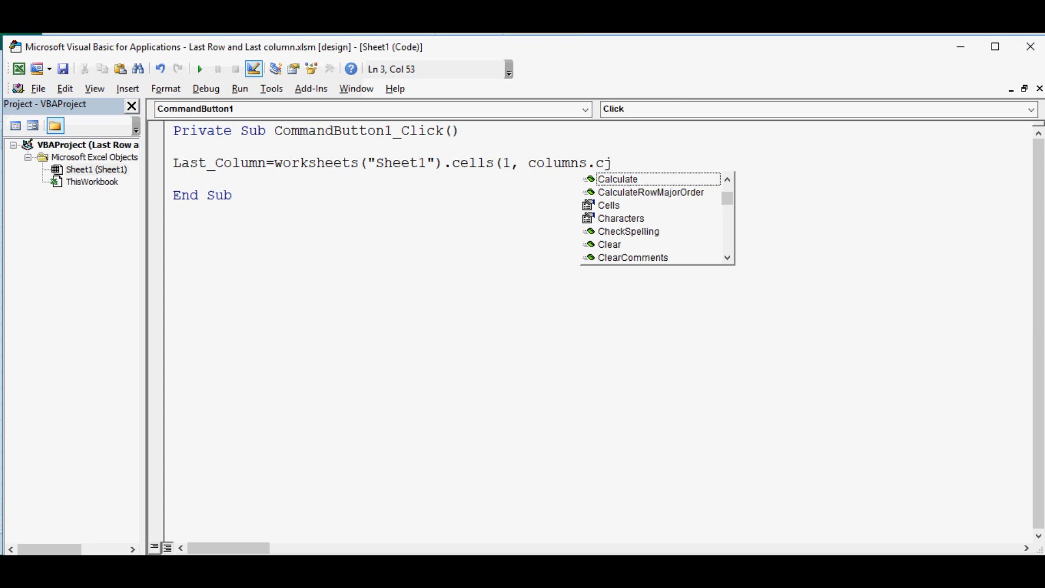
{"action": "type", "text": "ount"}
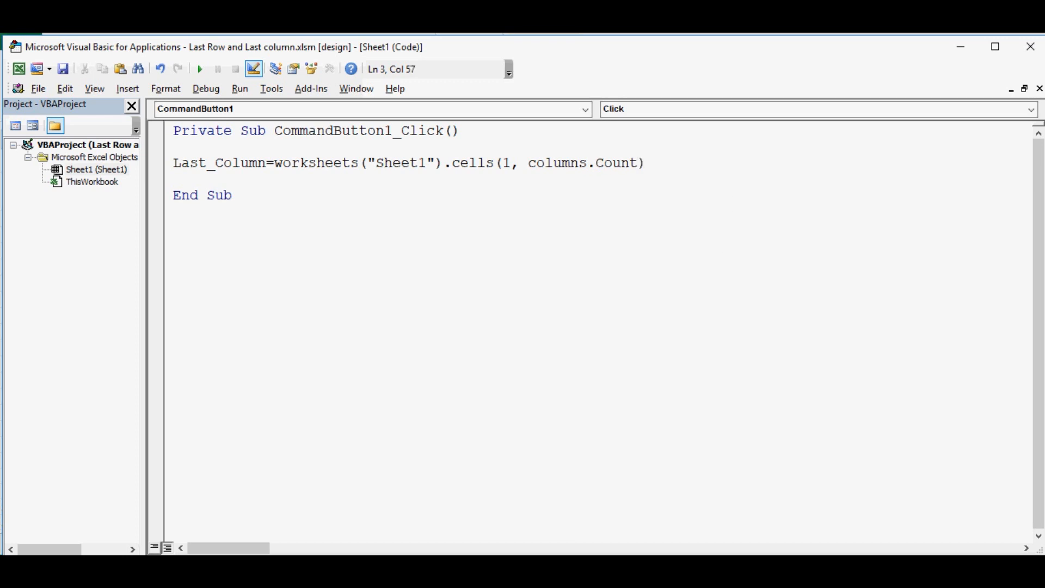
- Finish the line with .End(xlToLeft).Column and start a new line below it
{"action": "type", "text": ".end"}
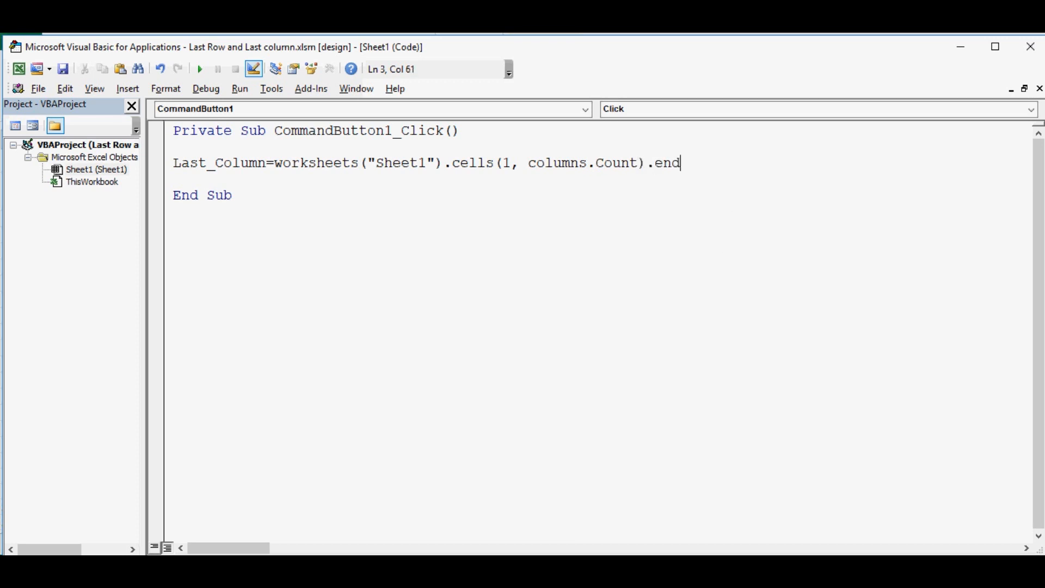
{"action": "type", "text": "("}
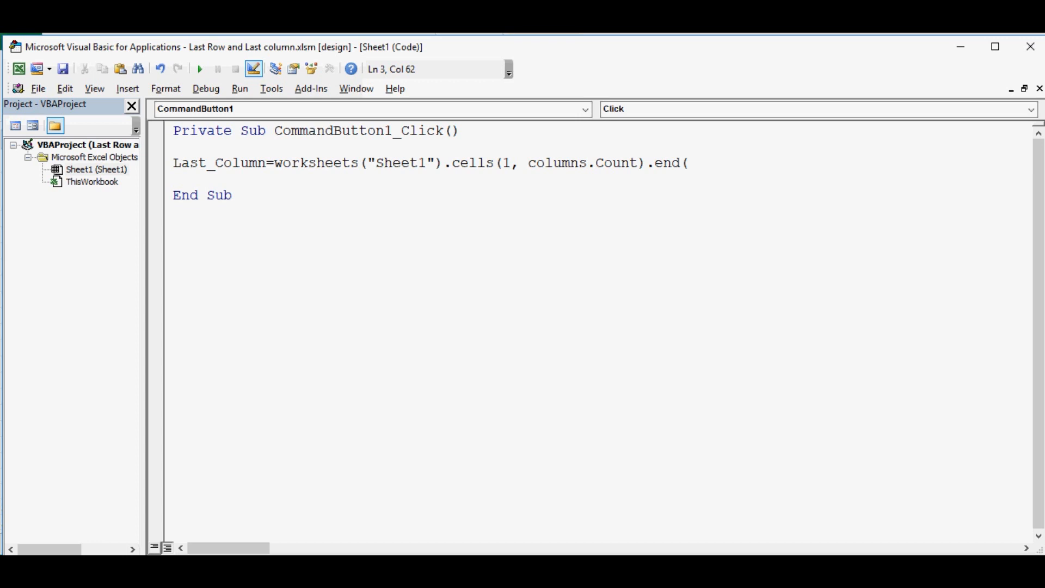
{"action": "type", "text": "xlto"}
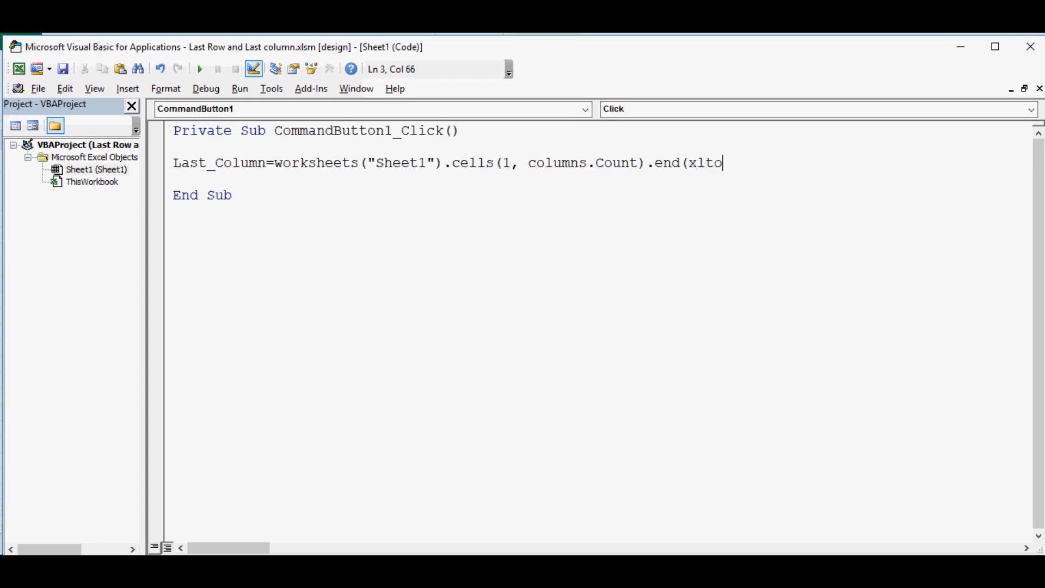
{"action": "type", "text": "Lef"}
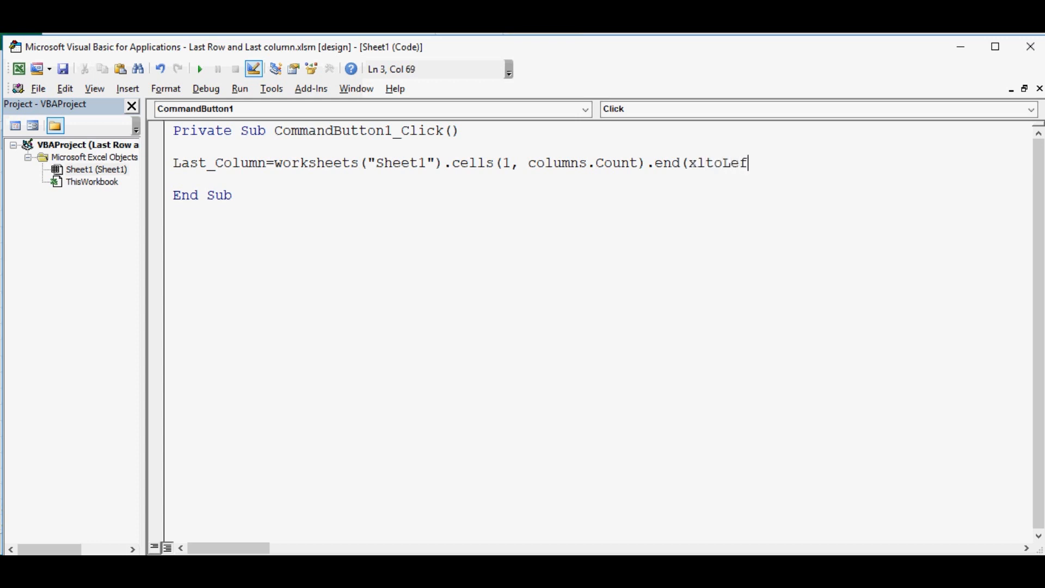
{"action": "type", "text": "t)"}
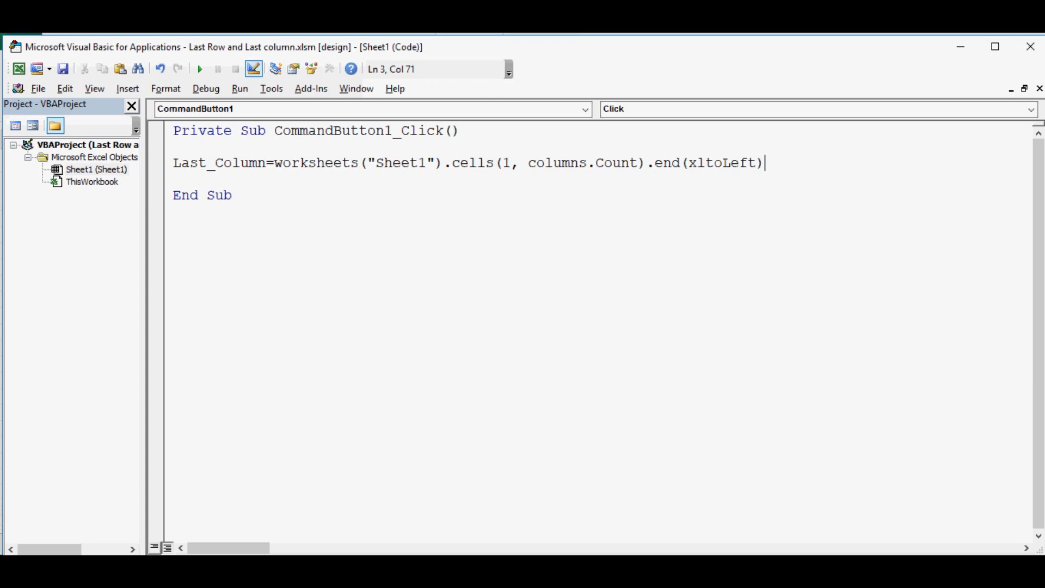
{"action": "type", "text": ".colum"}
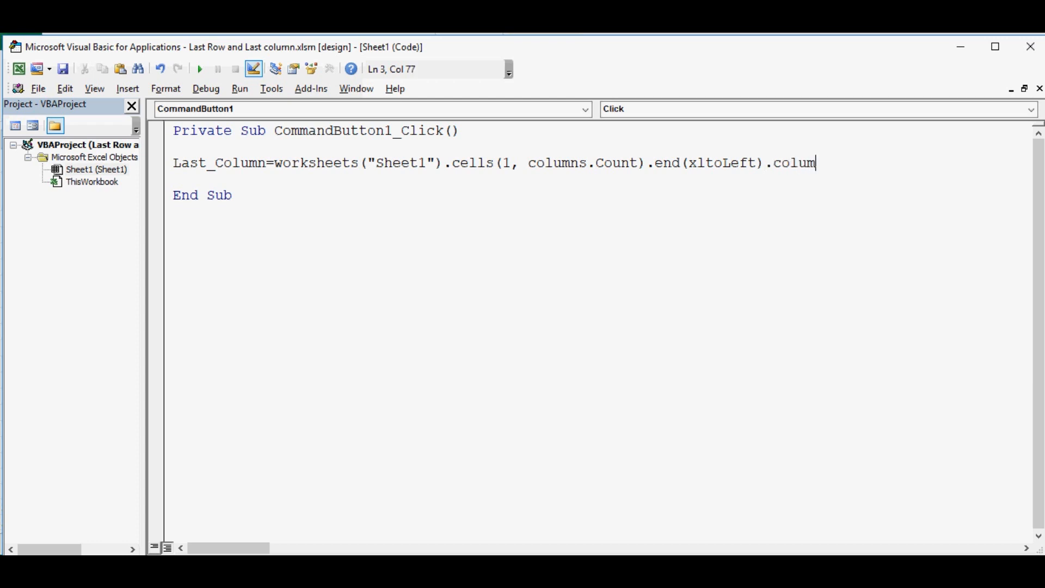
{"action": "type", "text": "n"}
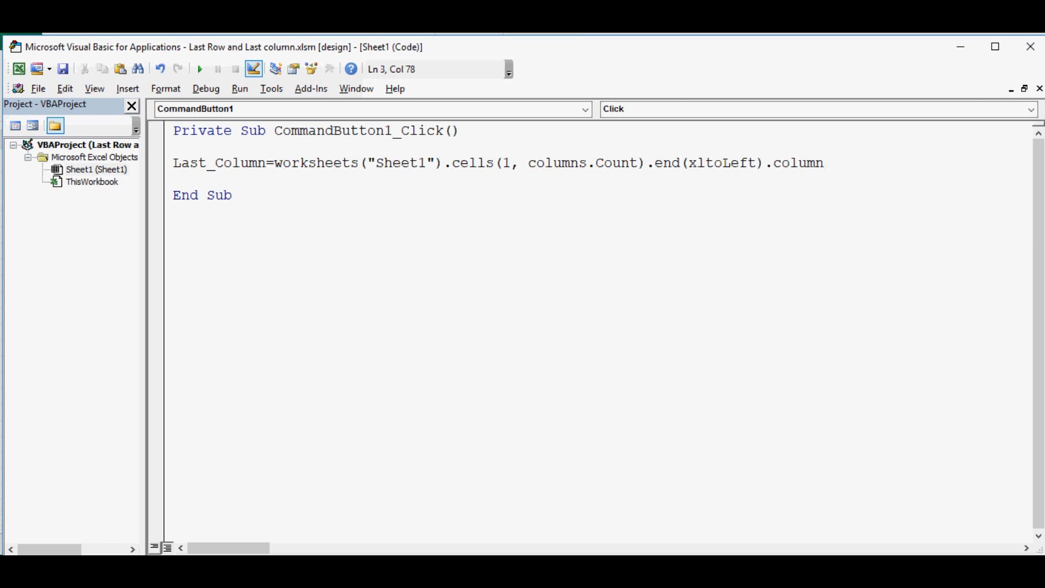
{"action": "left_click_drag", "start_coordinate": [525, 162], "coordinate": [273, 162]}
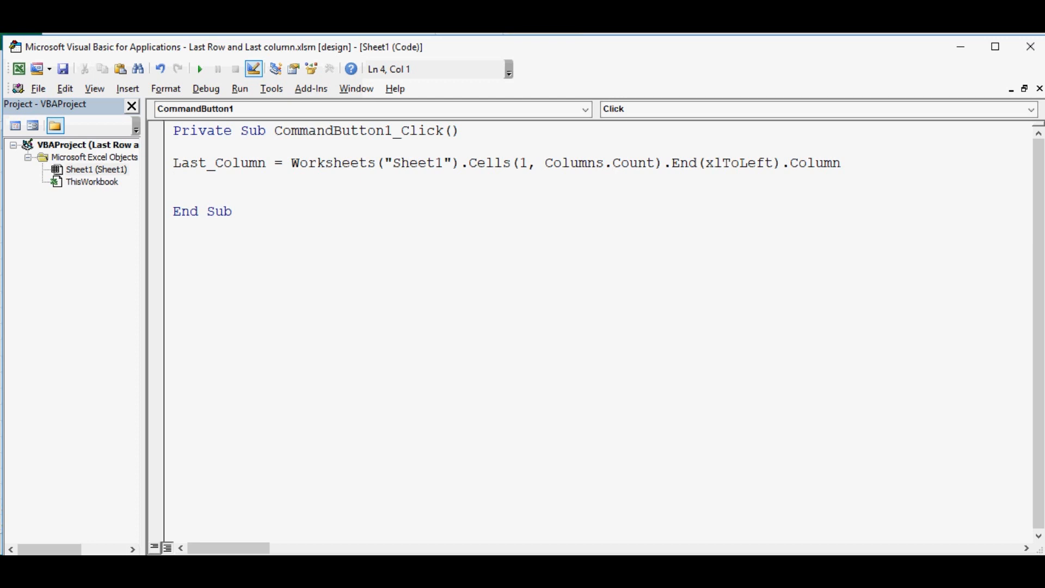
{"action": "key", "text": "enter"}
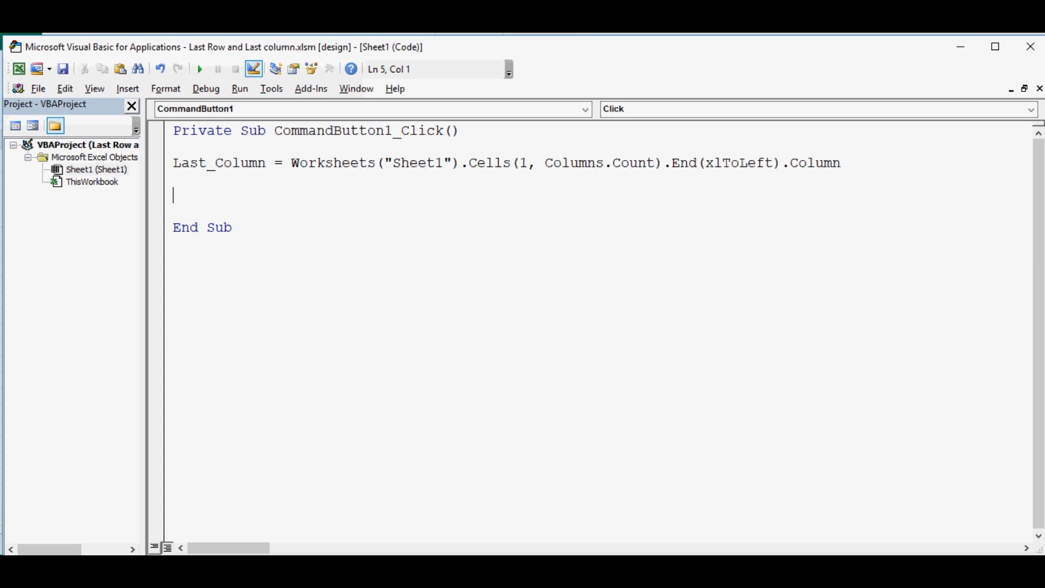
- Add a MsgBox (Last_Column) statement before End Sub
{"action": "type", "text": "msgbo"}
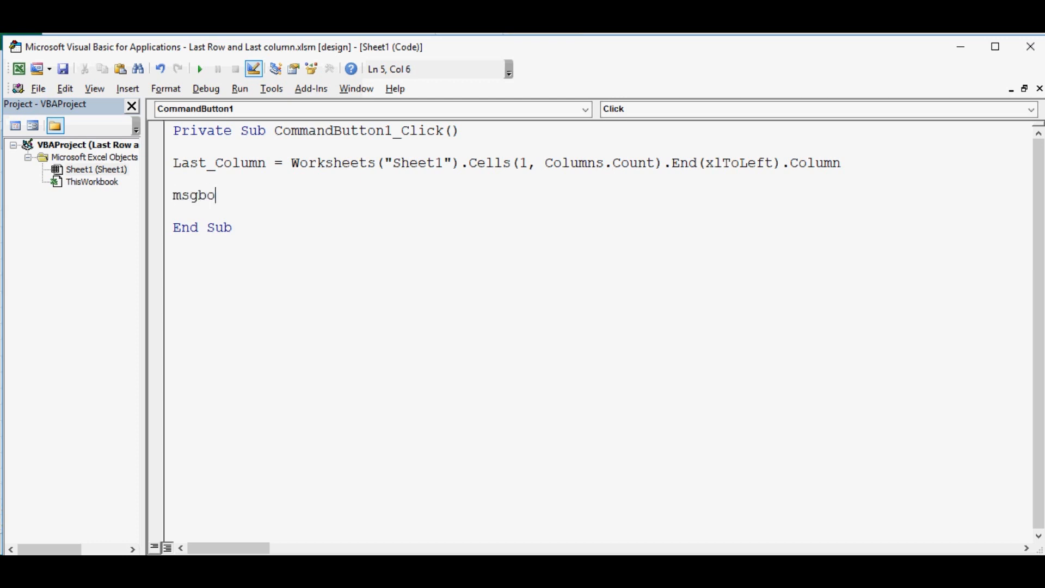
{"action": "type", "text": "x ("}
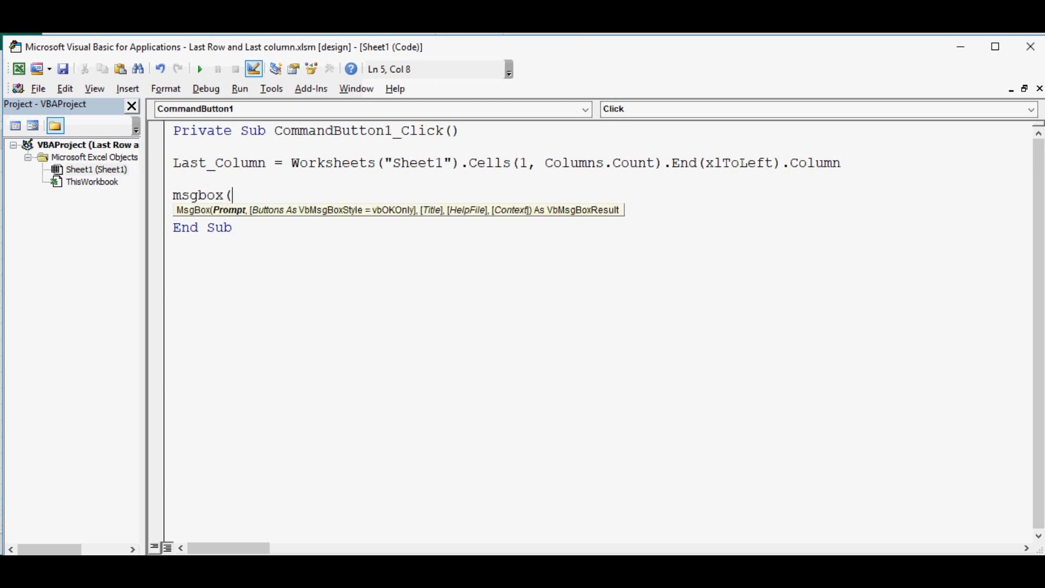
{"action": "type", "text": "L"}
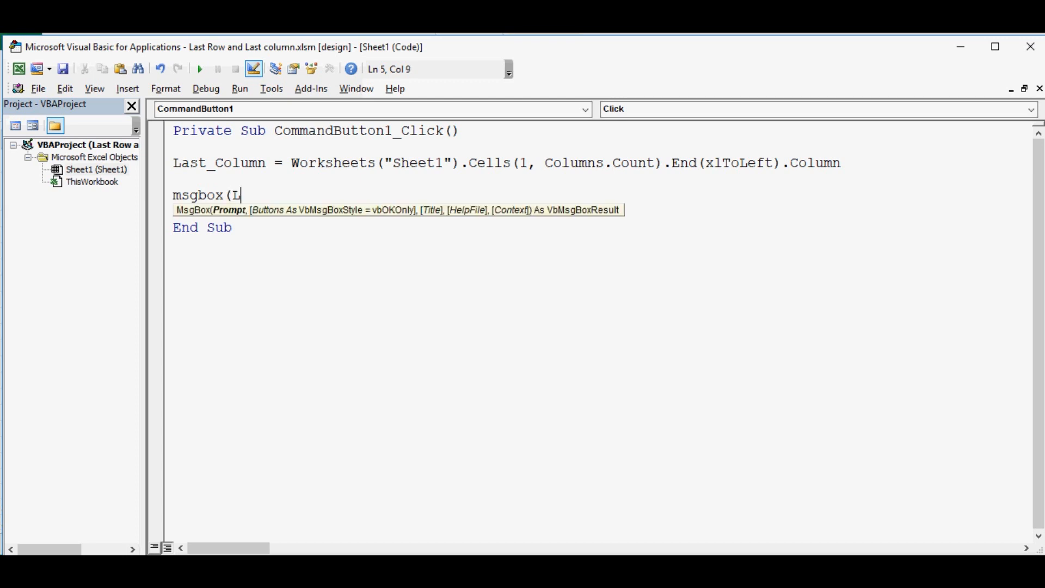
{"action": "type", "text": "ast"}
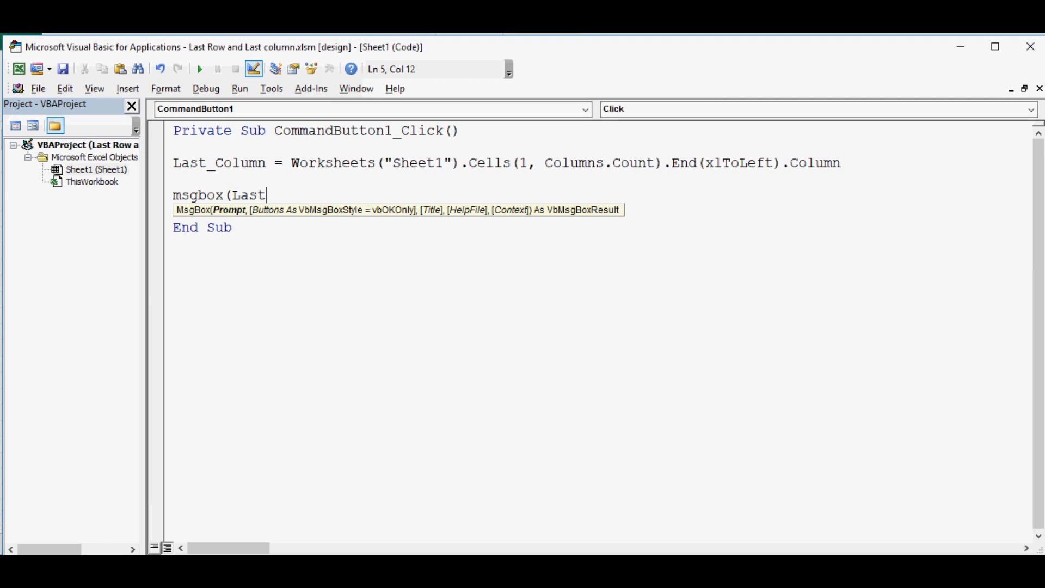
{"action": "type", "text": "_Colu"}
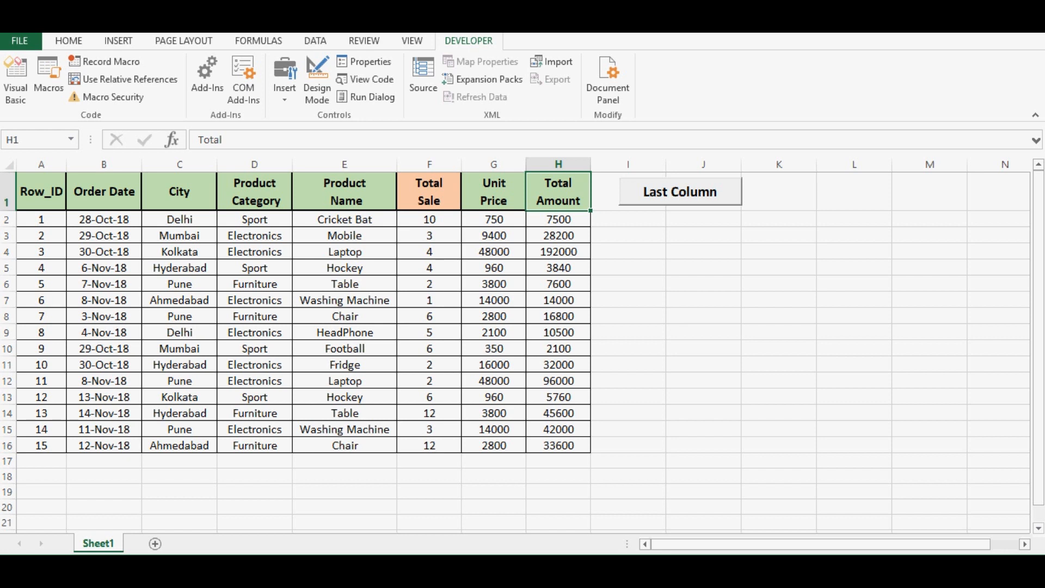
{"action": "left_click", "coordinate": [679, 191]}
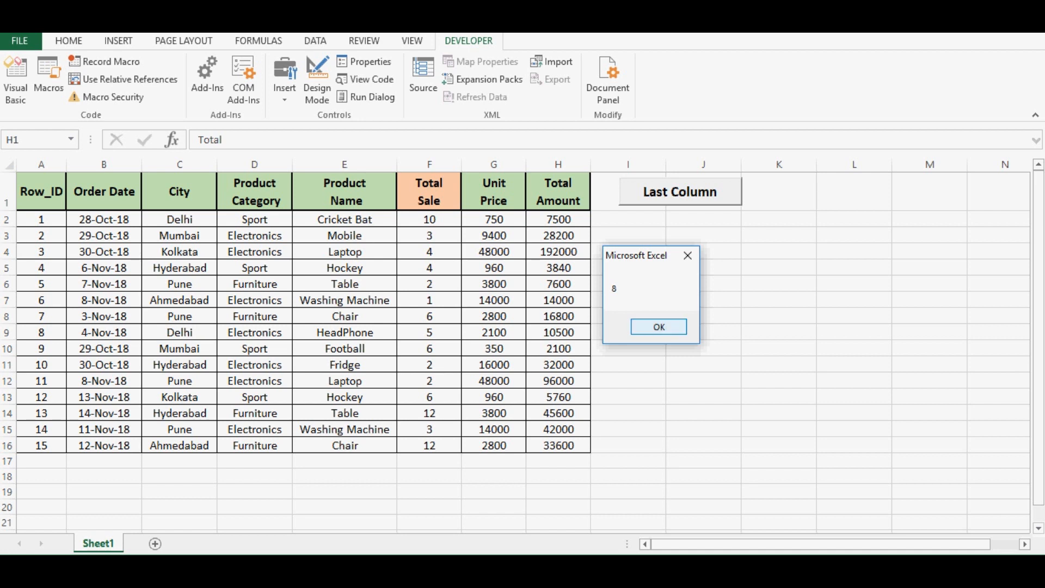
{"action": "left_click", "coordinate": [658, 327]}
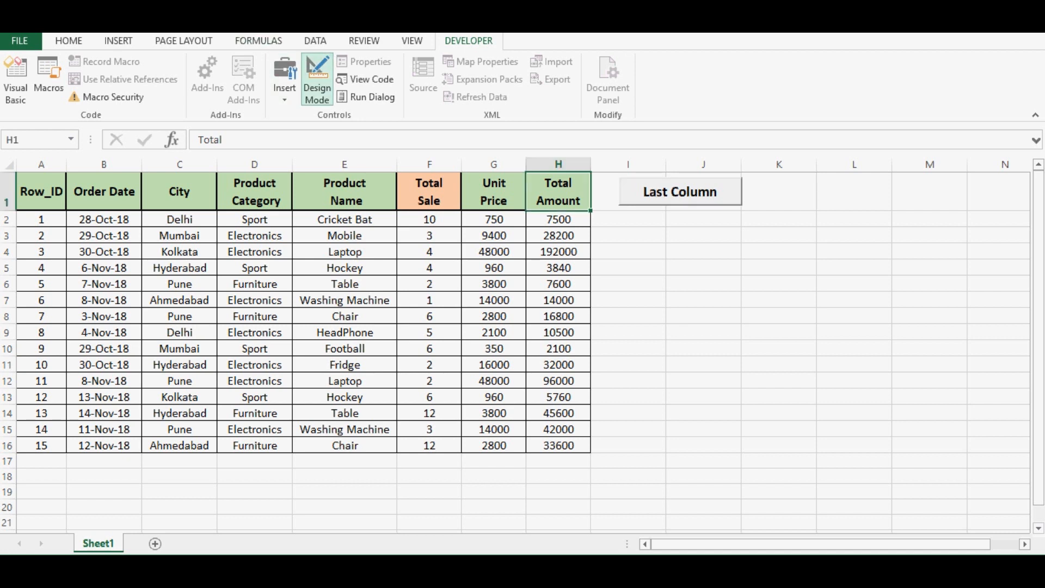
- Turn on Design Mode and place a copy of the Last Column button beside the original
{"action": "left_click", "coordinate": [317, 80]}
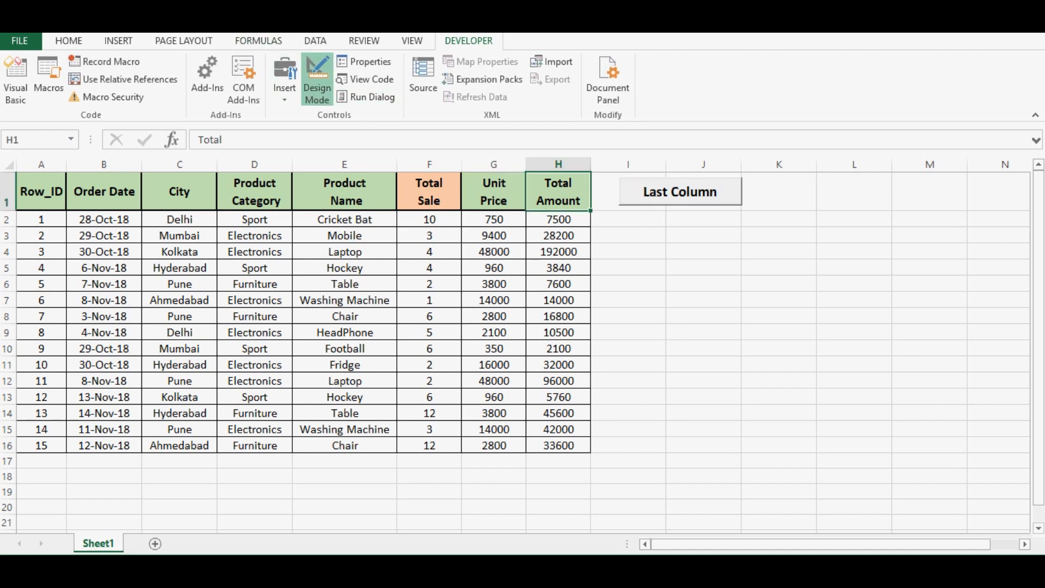
{"action": "left_click", "coordinate": [679, 192]}
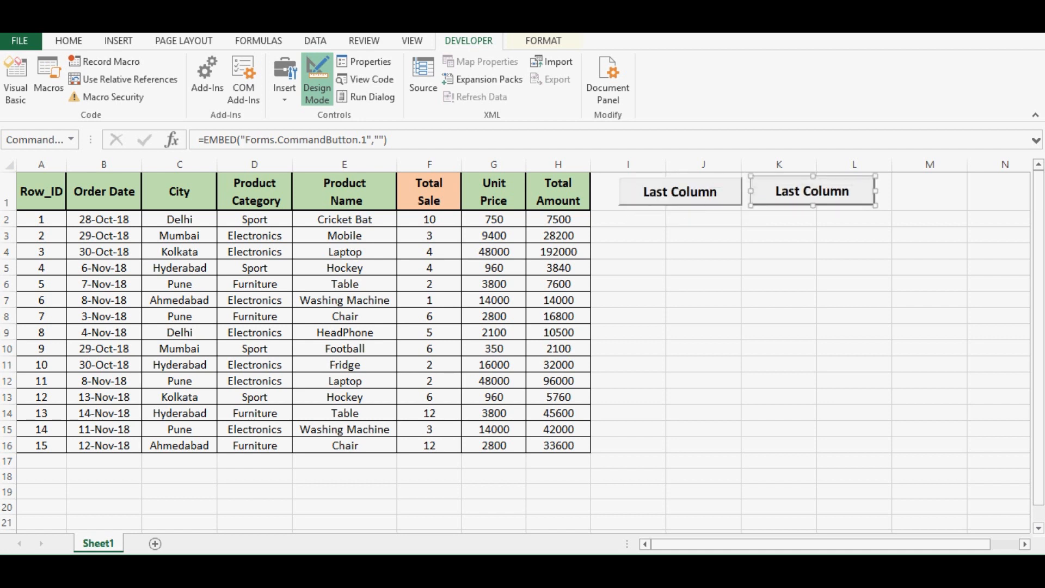
- Change the second button's Caption to 'Last Row' and close its Properties window
{"action": "right_click", "coordinate": [812, 192]}
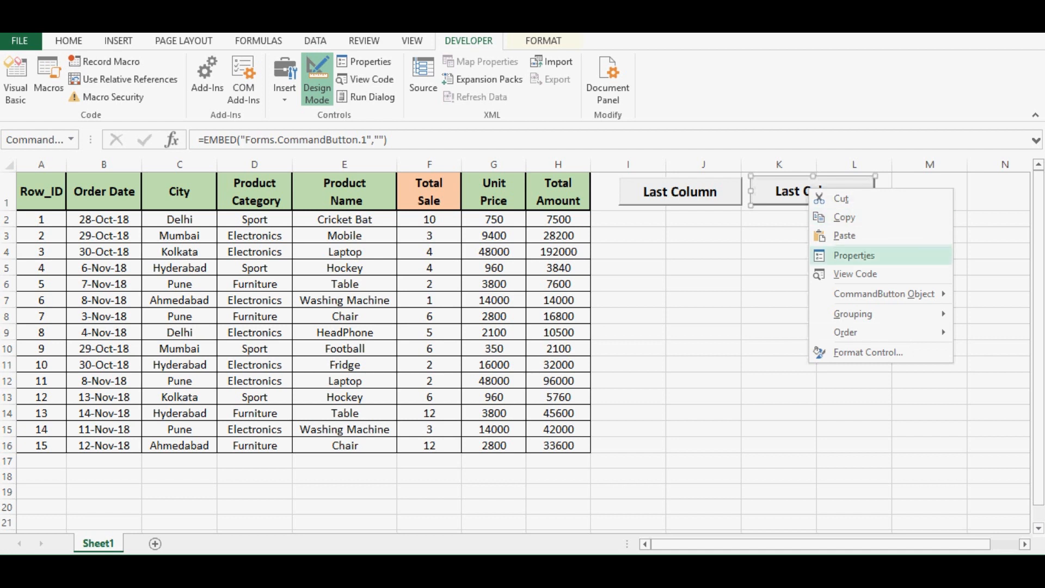
{"action": "left_click", "coordinate": [854, 255]}
{"action": "type", "text": "Last R"}
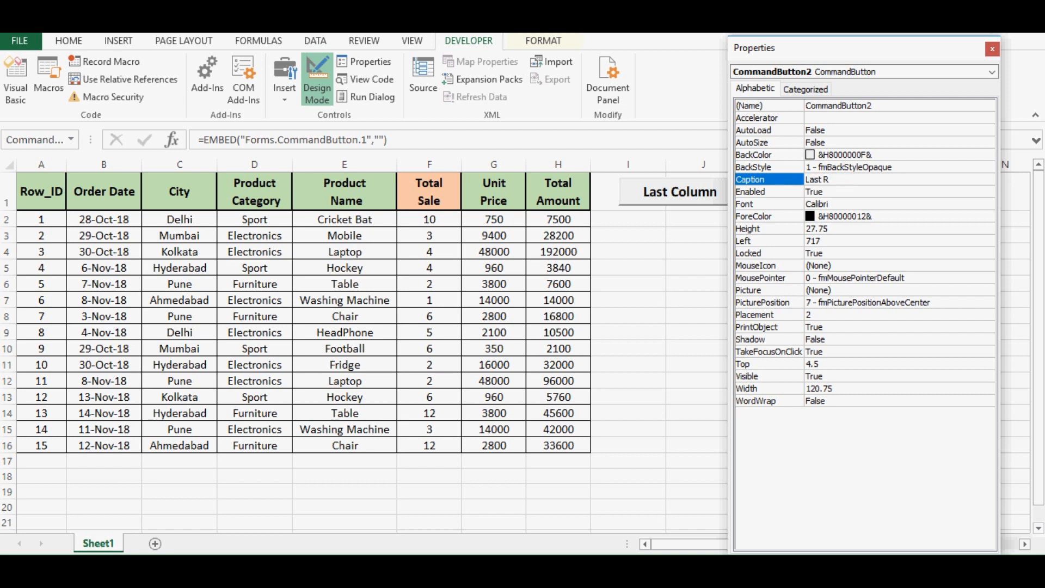
{"action": "type", "text": "ow"}
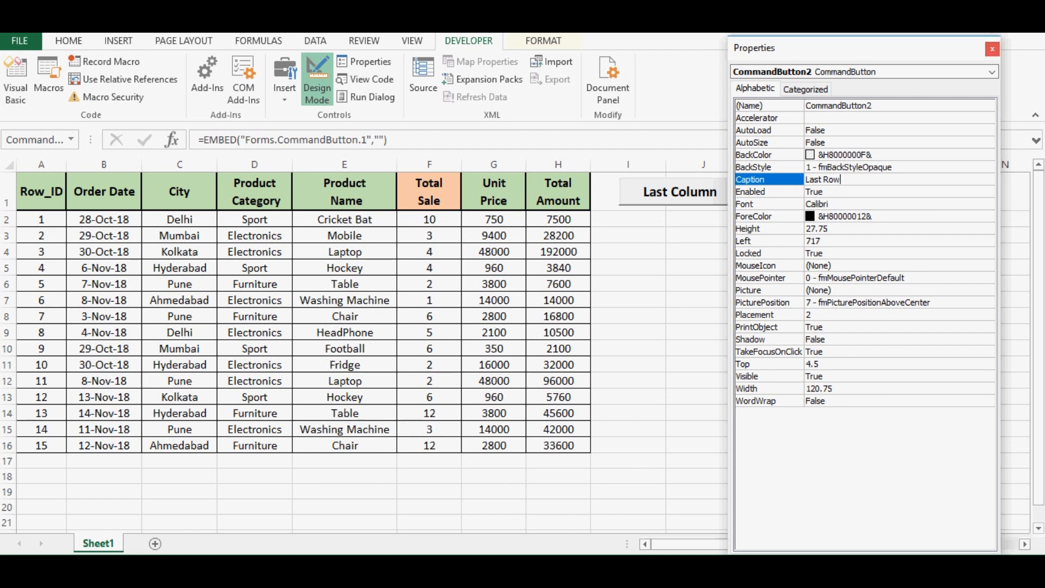
{"action": "left_click", "coordinate": [992, 49]}
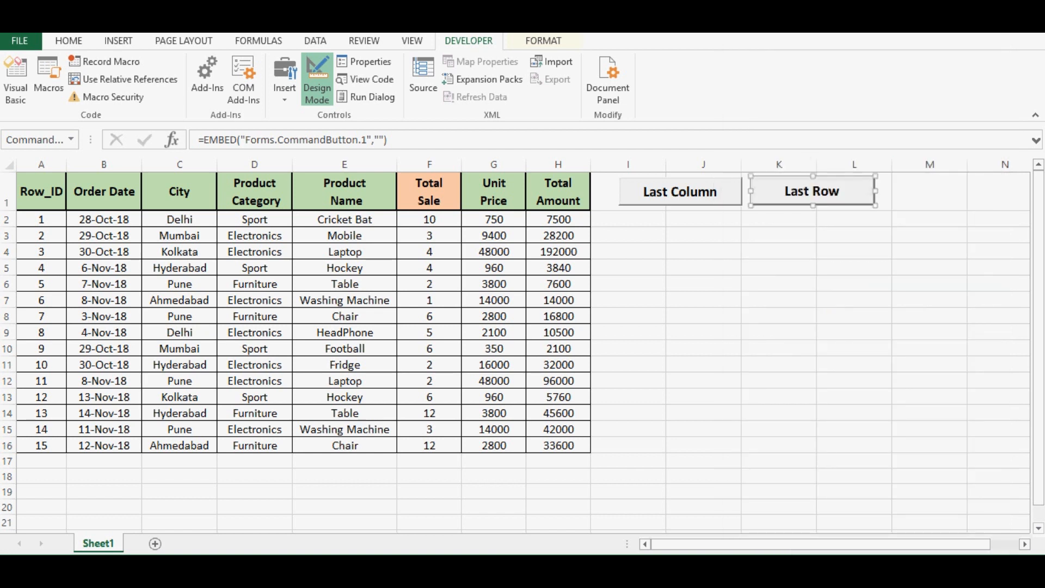
- In CommandButton2_Click, begin Last_Row=worksheets("Sheet1").cells( for the Last Row button
{"action": "double_click", "coordinate": [811, 192]}
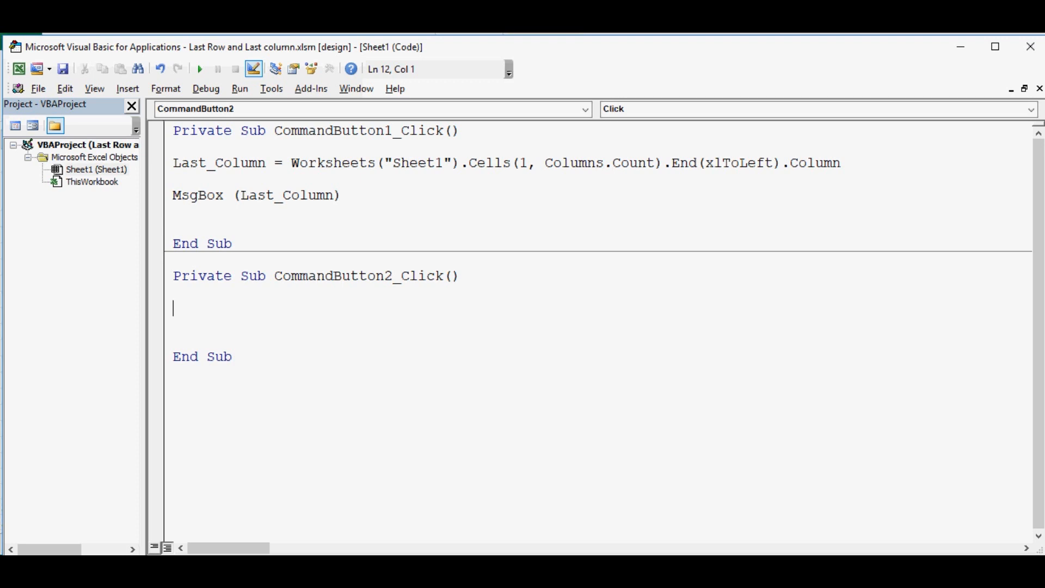
{"action": "type", "text": "Last"}
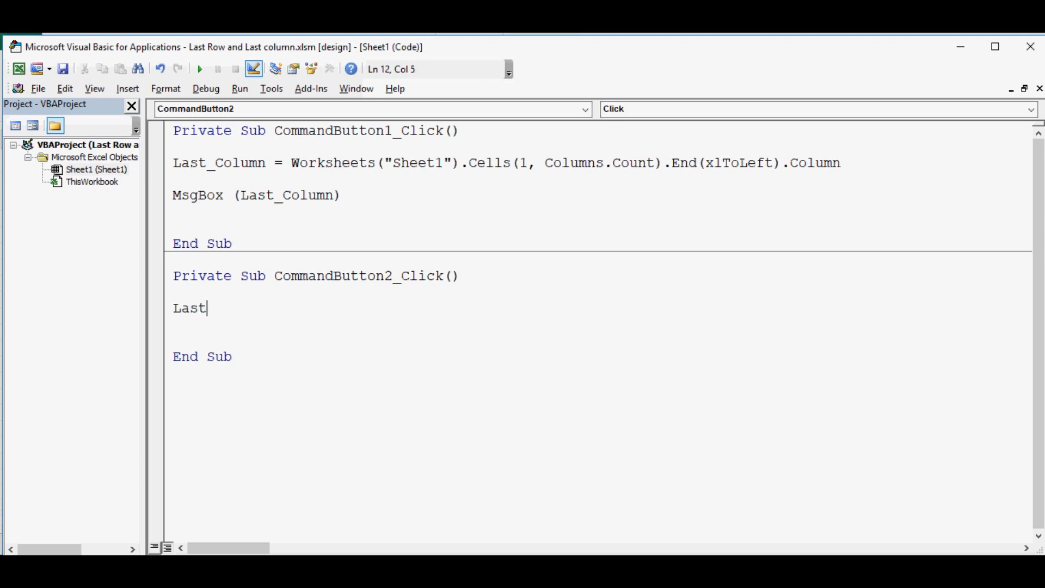
{"action": "type", "text": "_Row"}
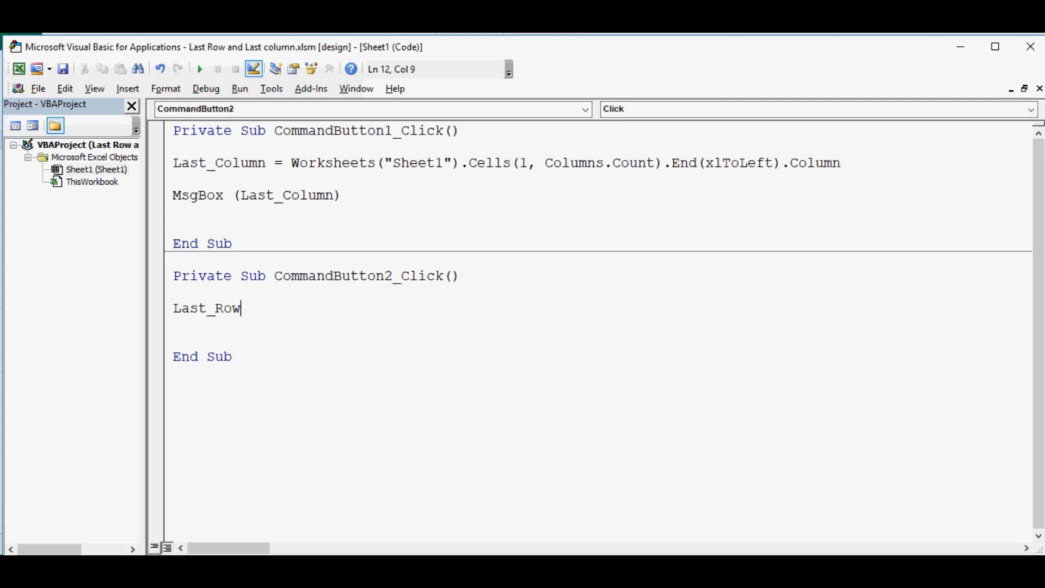
{"action": "type", "text": "=wor"}
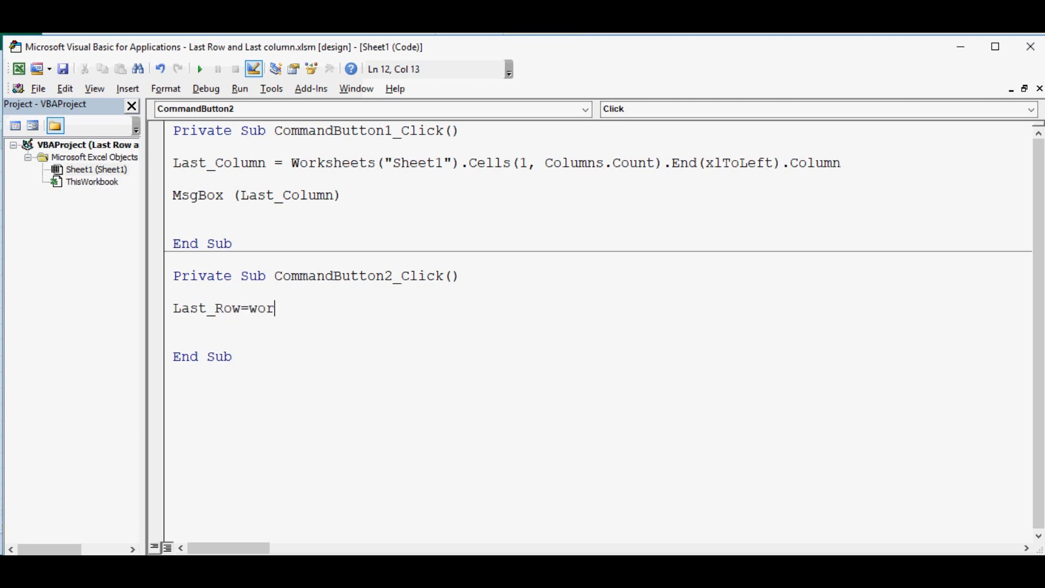
{"action": "type", "text": "ksheets("}
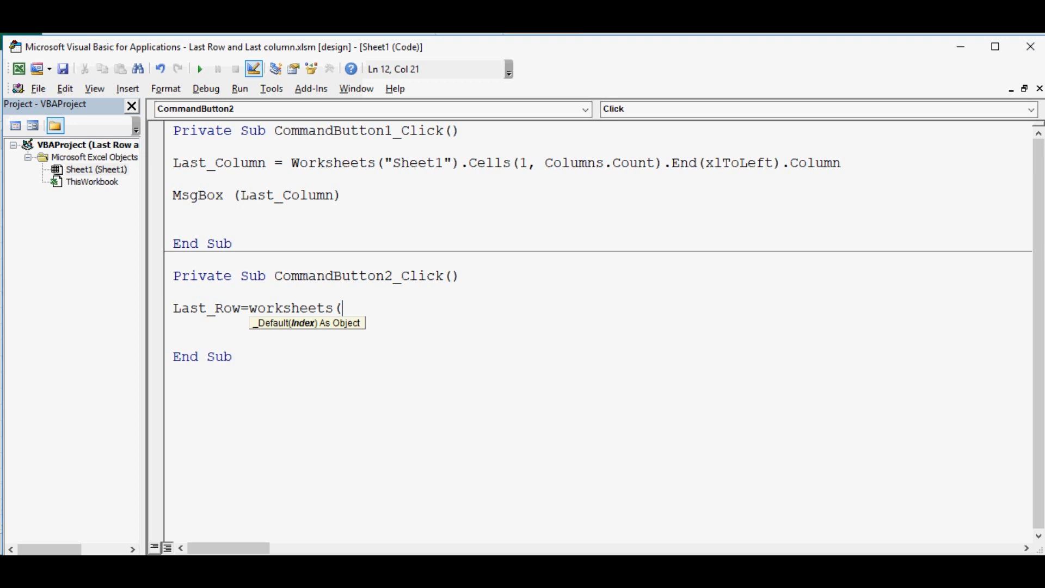
{"action": "type", "text": "\"Shee"}
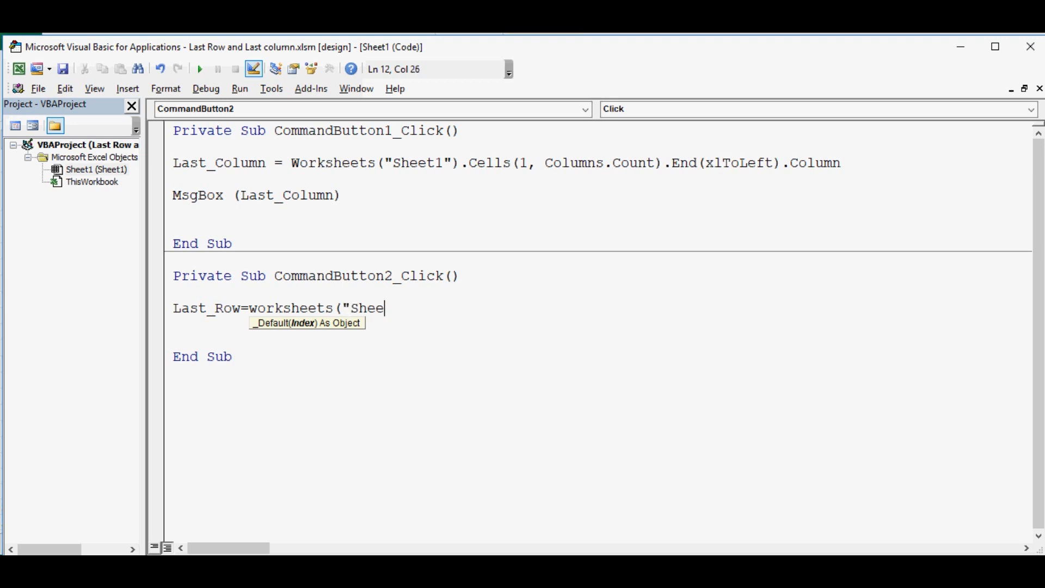
{"action": "type", "text": "t1\")"}
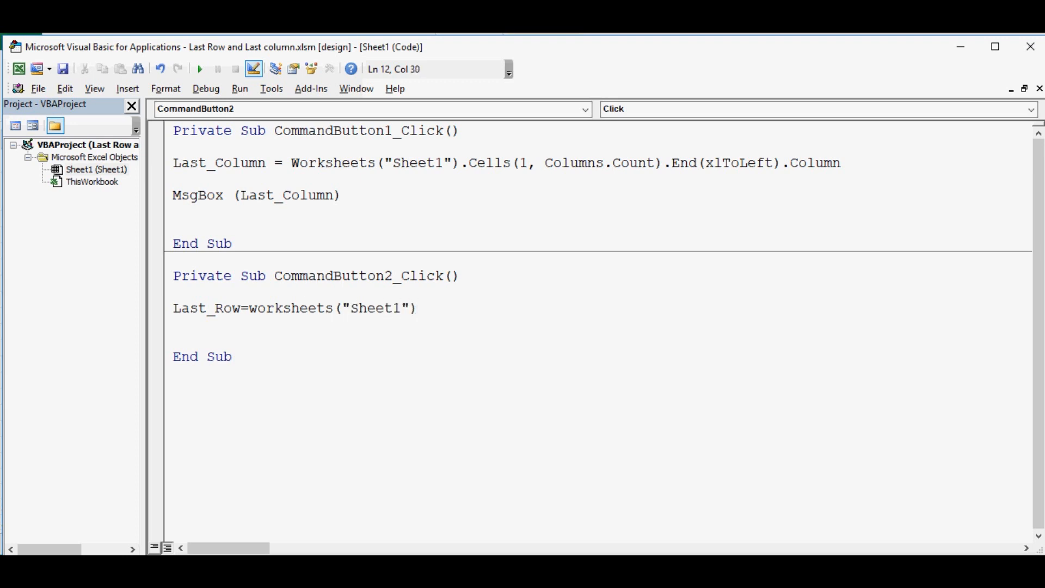
{"action": "type", "text": ".cells("}
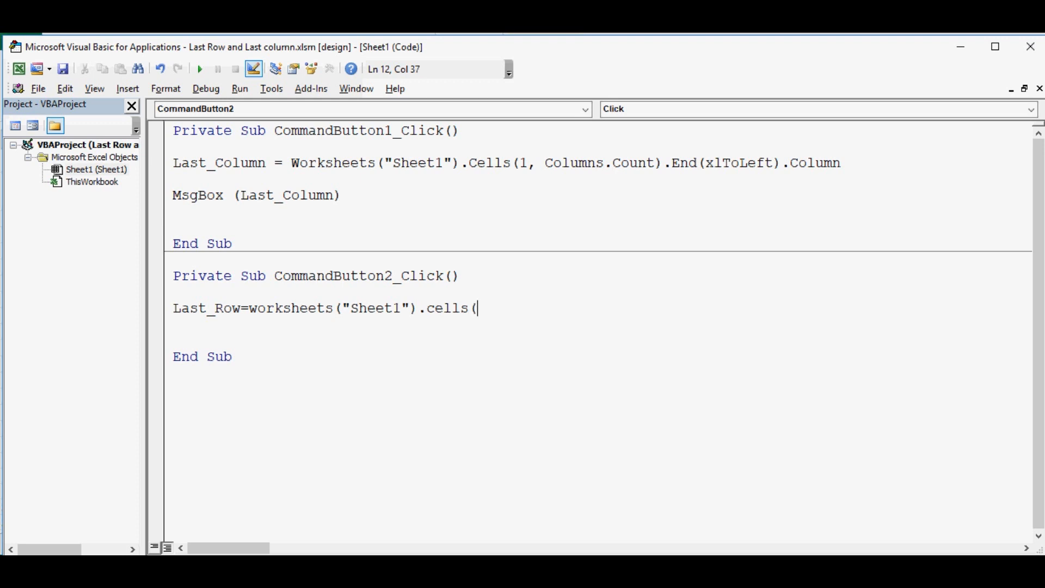
- Complete the assignment with Rows.Count, 1).End(xlUp).Row
{"action": "type", "text": "rows.Count,"}
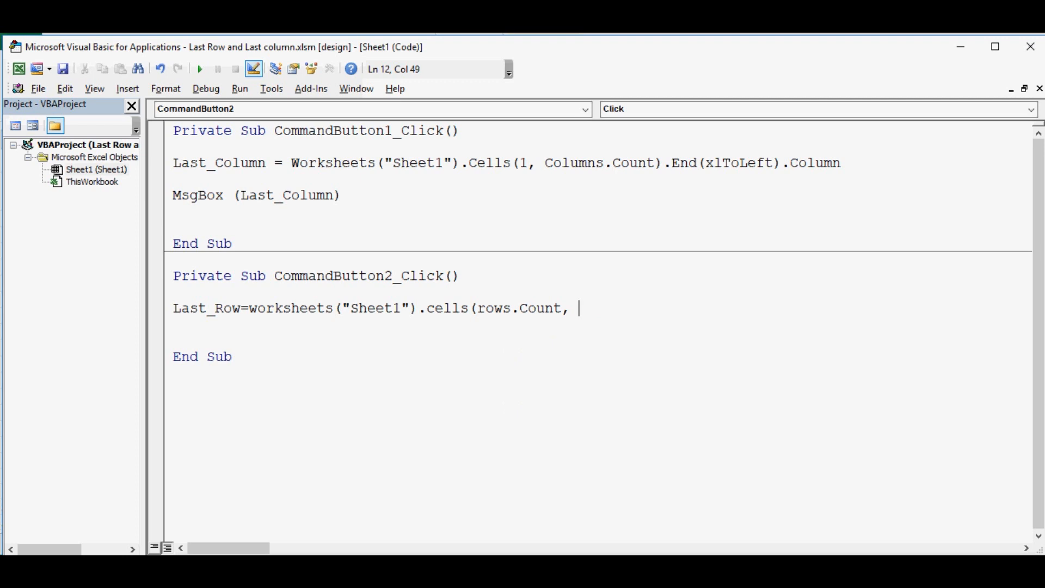
{"action": "type", "text": "1"}
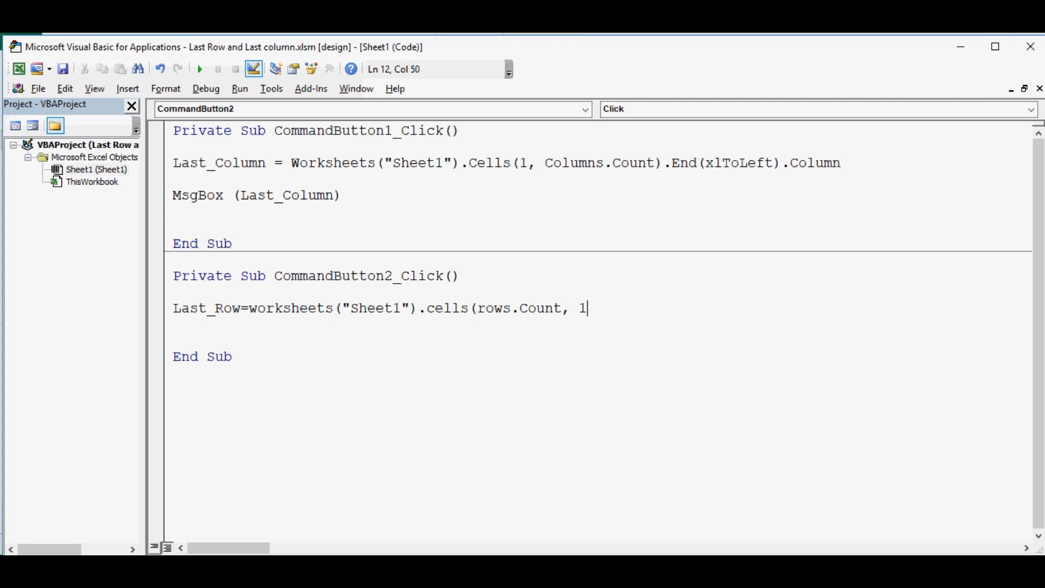
{"action": "type", "text": ")"}
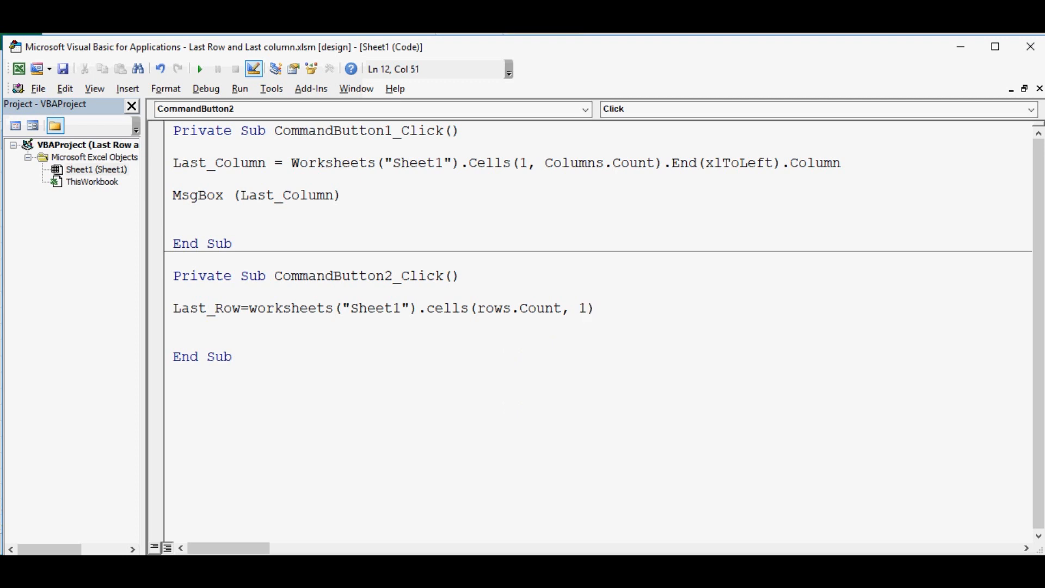
{"action": "type", "text": ".end("}
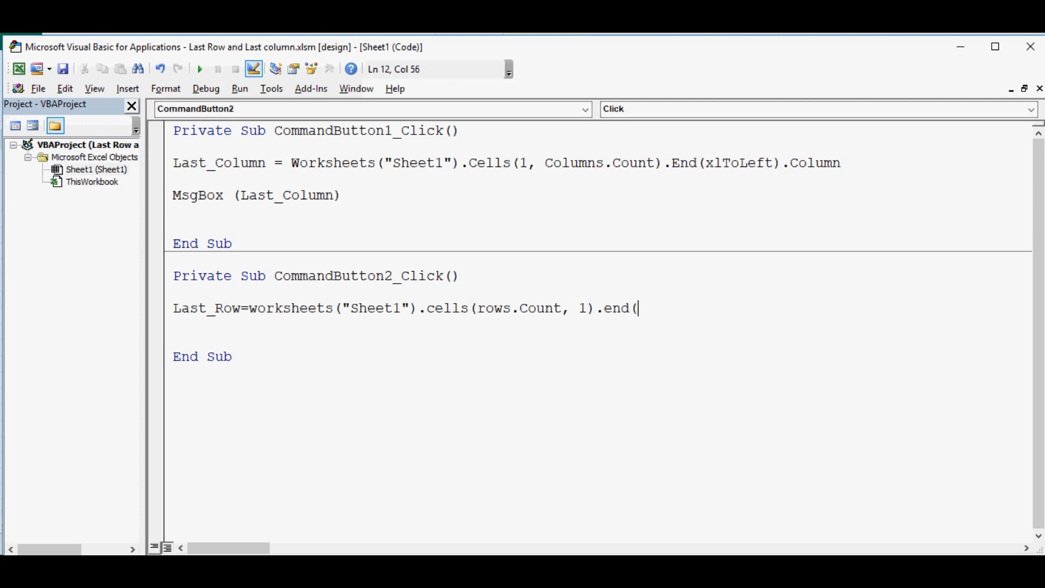
{"action": "type", "text": "xlu"}
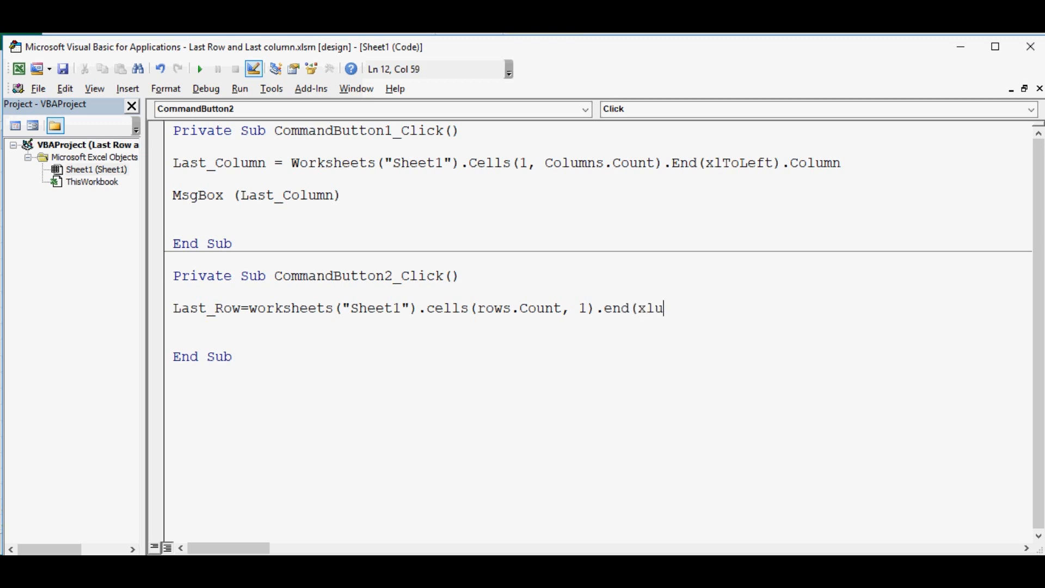
{"action": "type", "text": "p).Row"}
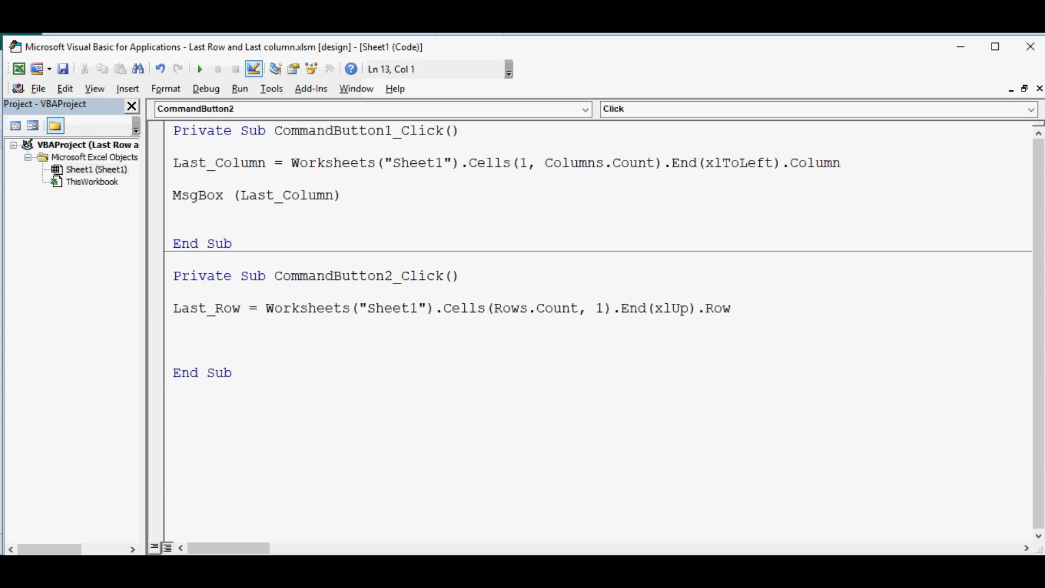
{"action": "left_click_drag", "start_coordinate": [173, 308], "coordinate": [266, 308]}
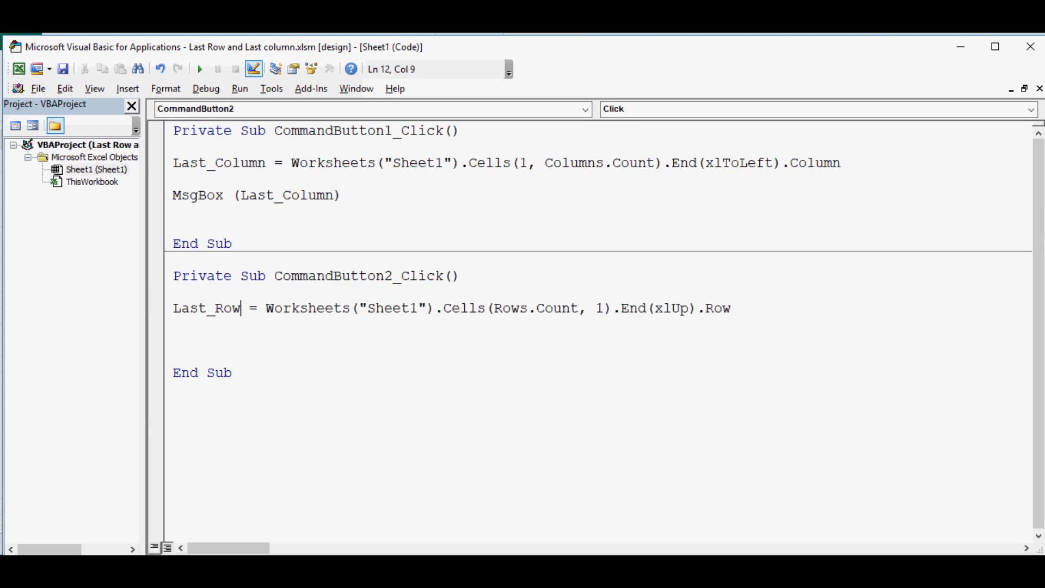
- Add a msgbox(Last_Row) line after selecting the Last_Row variable in the button's Click code
{"action": "double_click", "coordinate": [206, 308]}
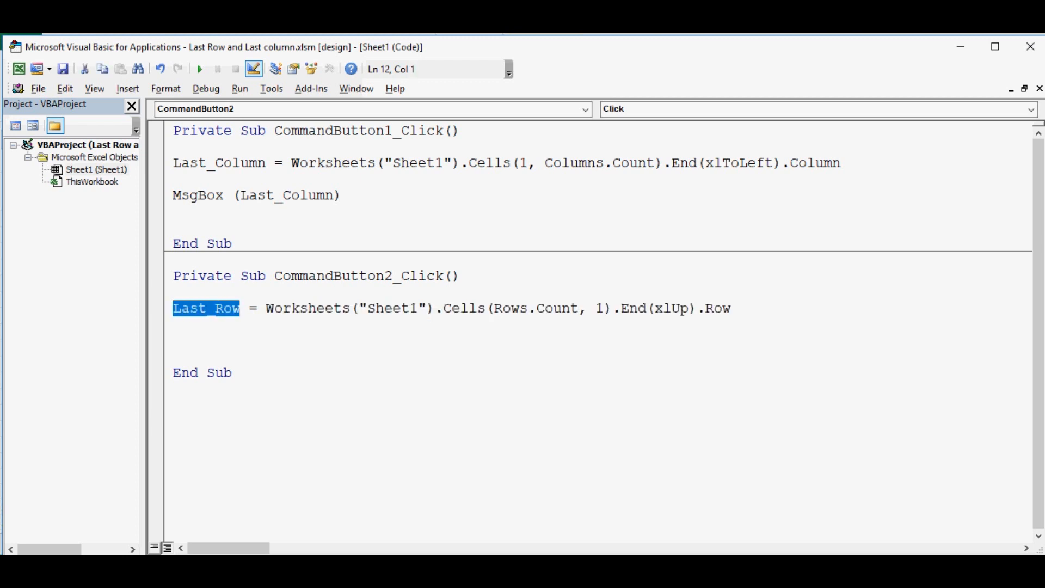
{"action": "type", "text": "msgbo"}
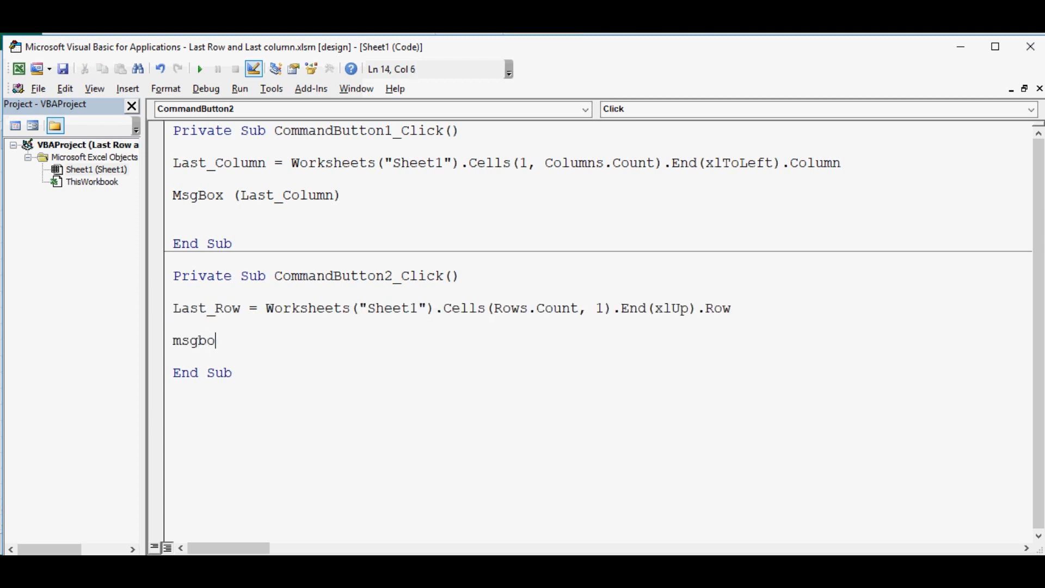
{"action": "type", "text": "("}
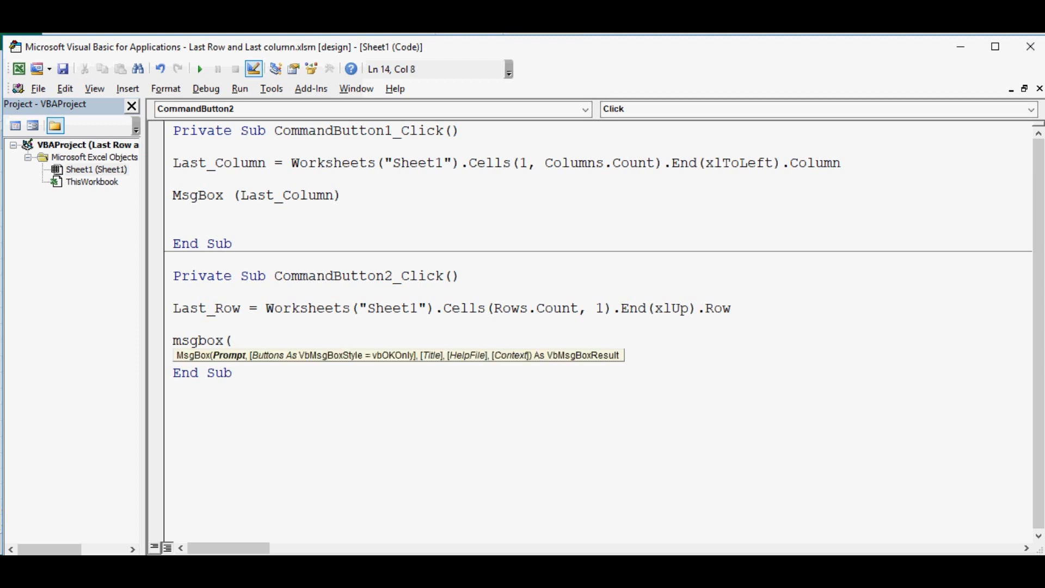
{"action": "type", "text": "La"}
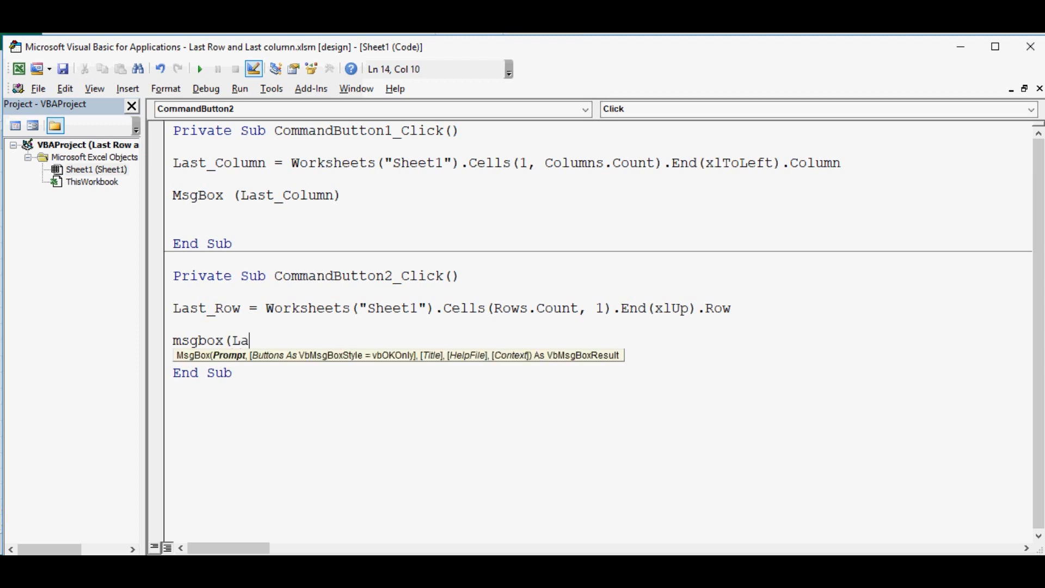
{"action": "type", "text": "st_R"}
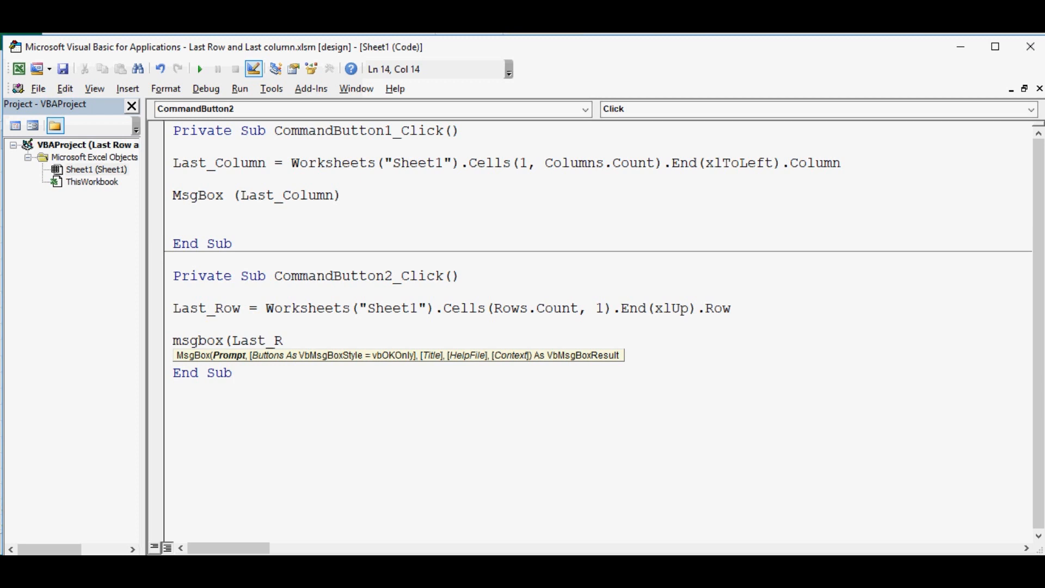
{"action": "type", "text": "ow"}
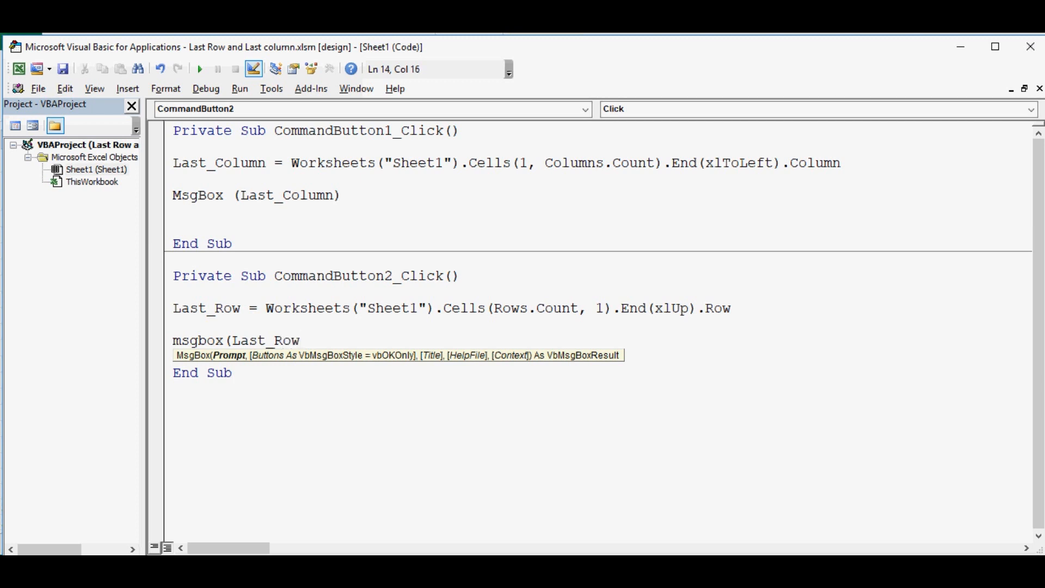
{"action": "type", "text": ")"}
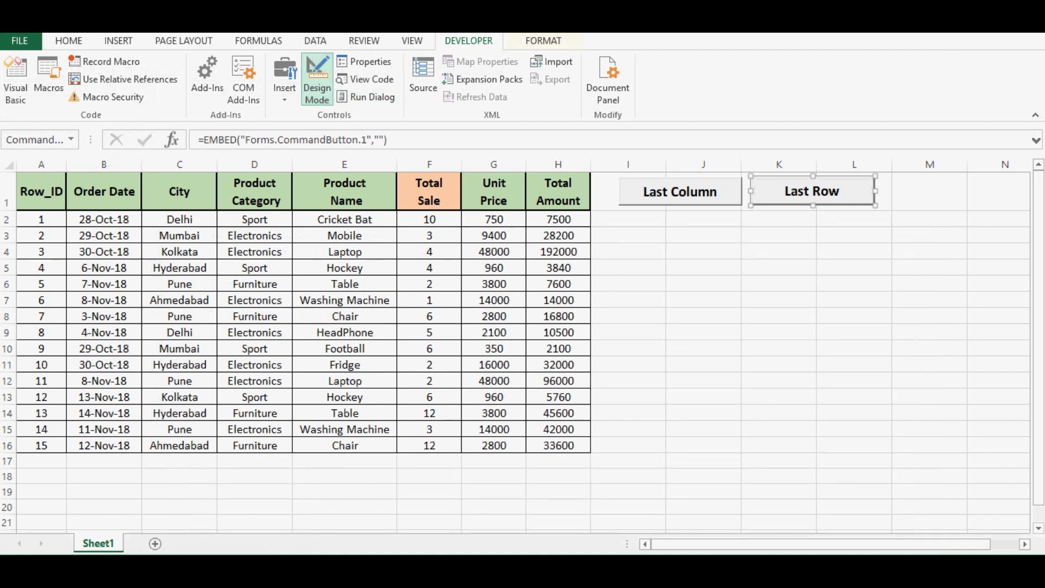
- Exit design mode and run the Last Row button, which reports 16 in a message box
{"action": "left_click", "coordinate": [317, 79]}
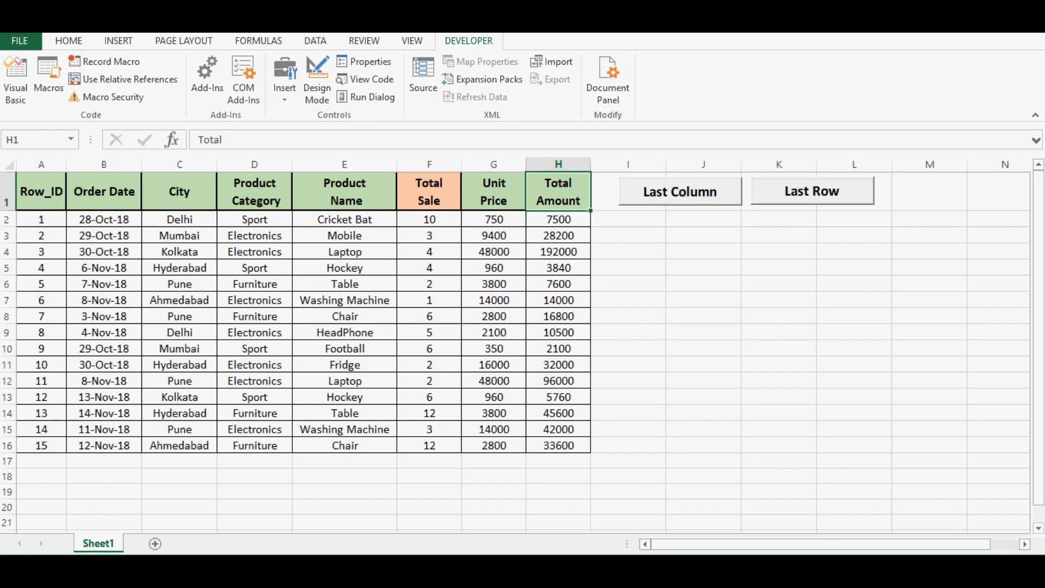
{"action": "left_click", "coordinate": [812, 192]}
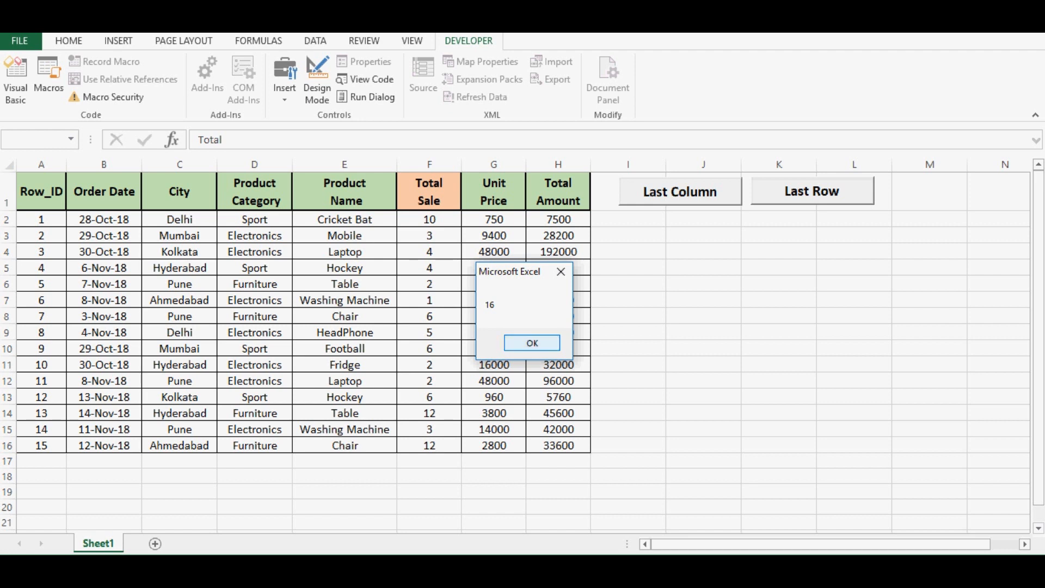
{"action": "left_click", "coordinate": [531, 343]}
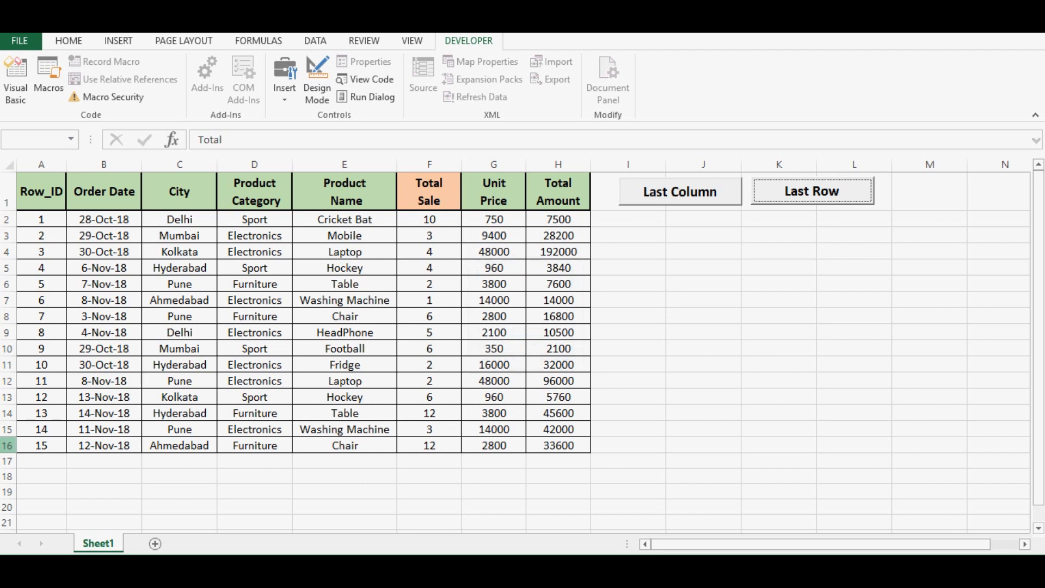
- Run Last Row again and point out the Total Amount and Unit Price headers
{"action": "left_click", "coordinate": [811, 191]}
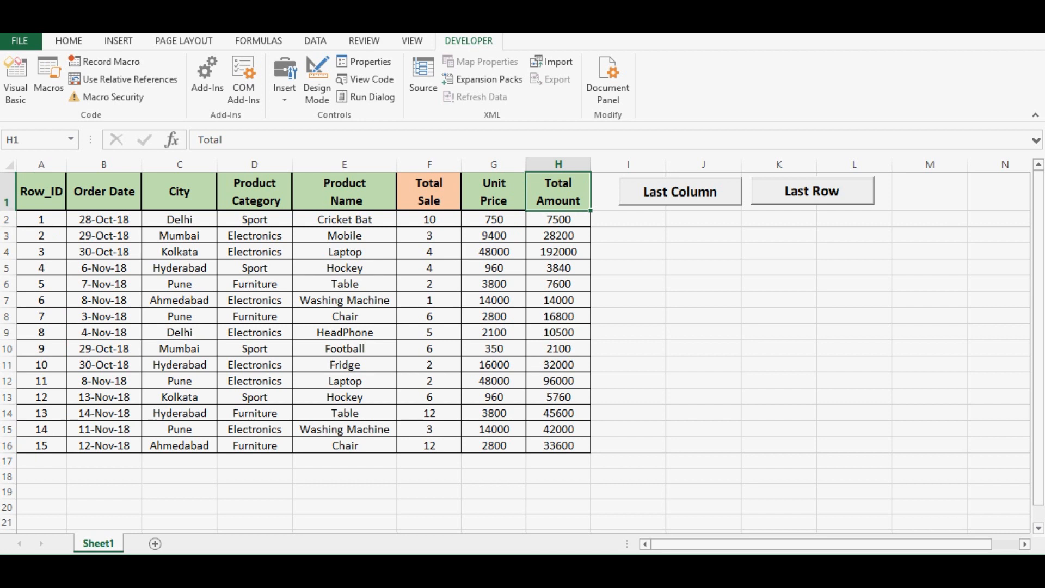
{"action": "left_click", "coordinate": [493, 190]}
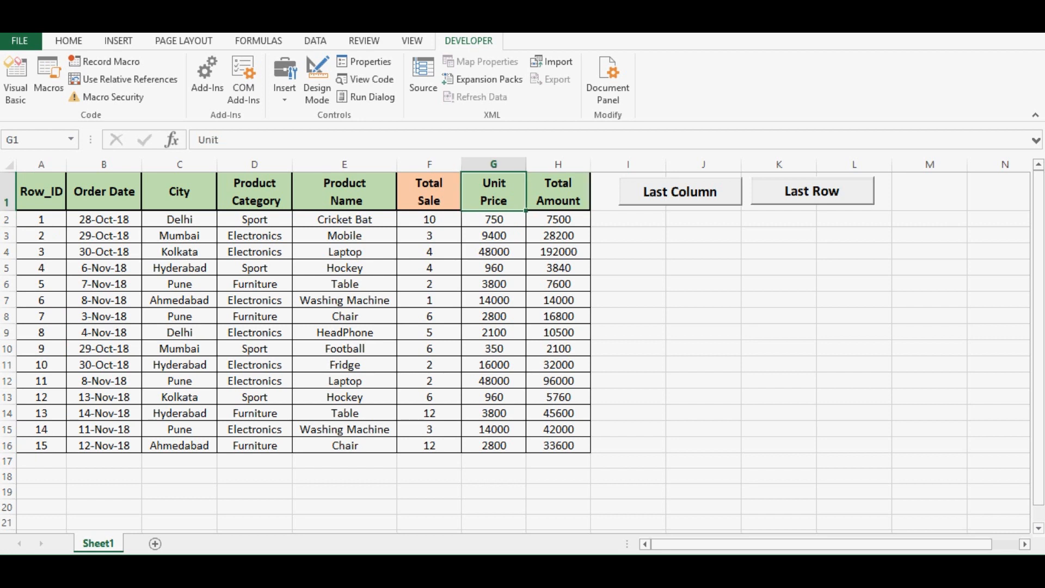
{"action": "left_click", "coordinate": [317, 78]}
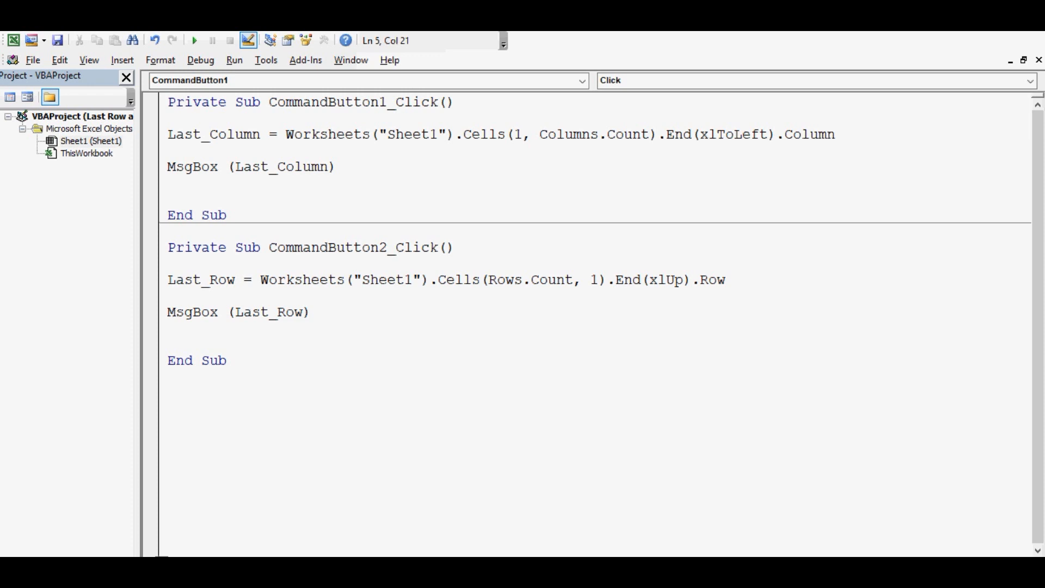
- Revisit the end of the MsgBox (Last_Column) line in the finished Click procedures
{"action": "left_click", "coordinate": [336, 166]}
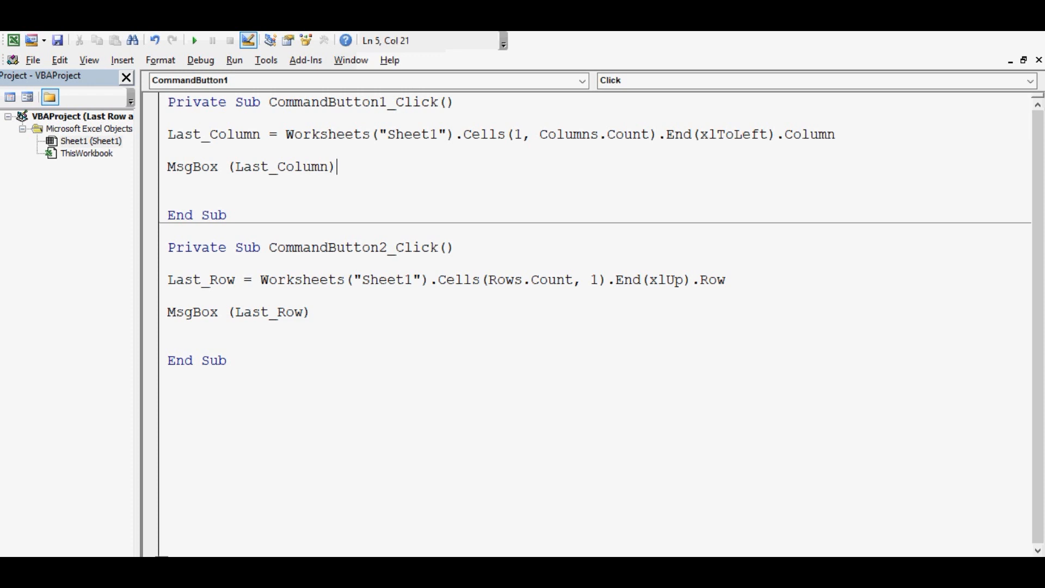